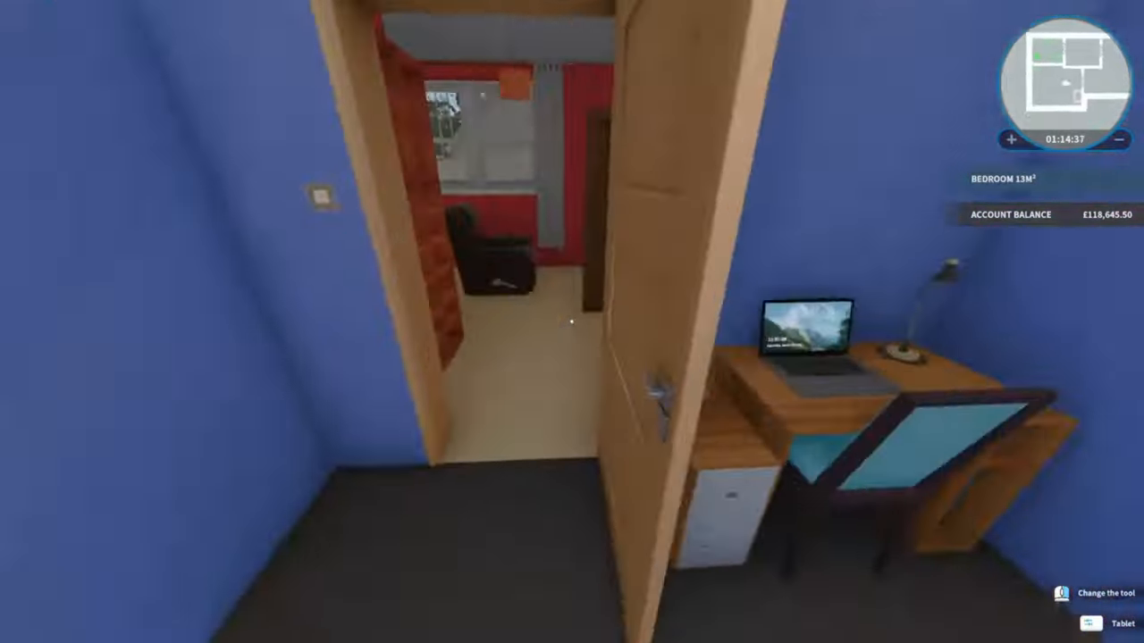
- Accept the Kindergarten renovation job from the laptop's mail inbox and travel there
click(804, 336)
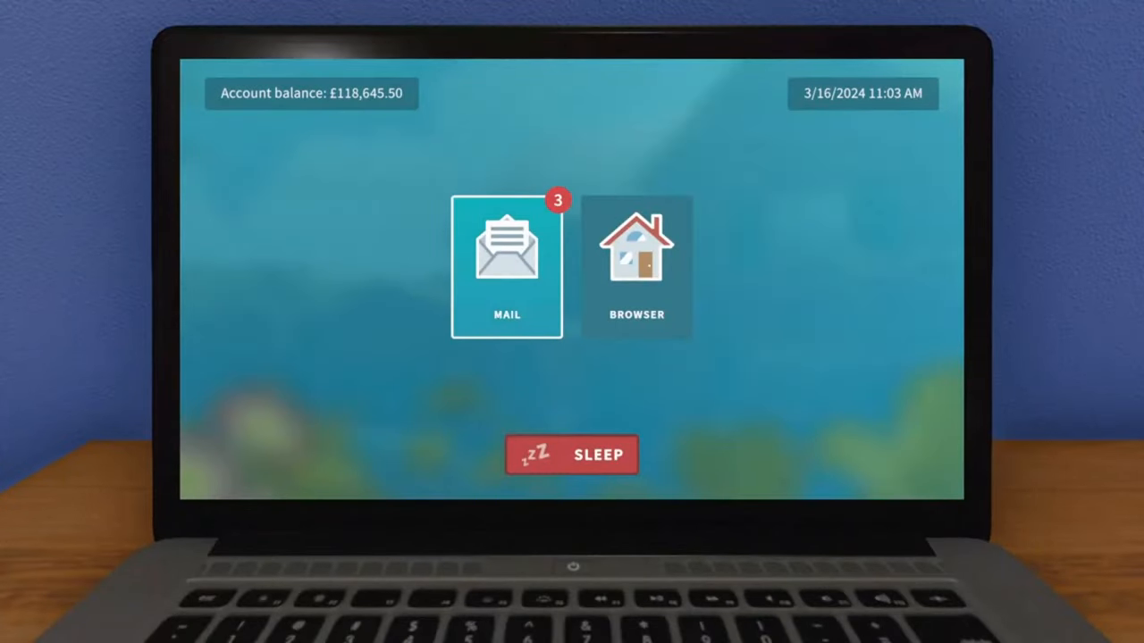
click(507, 259)
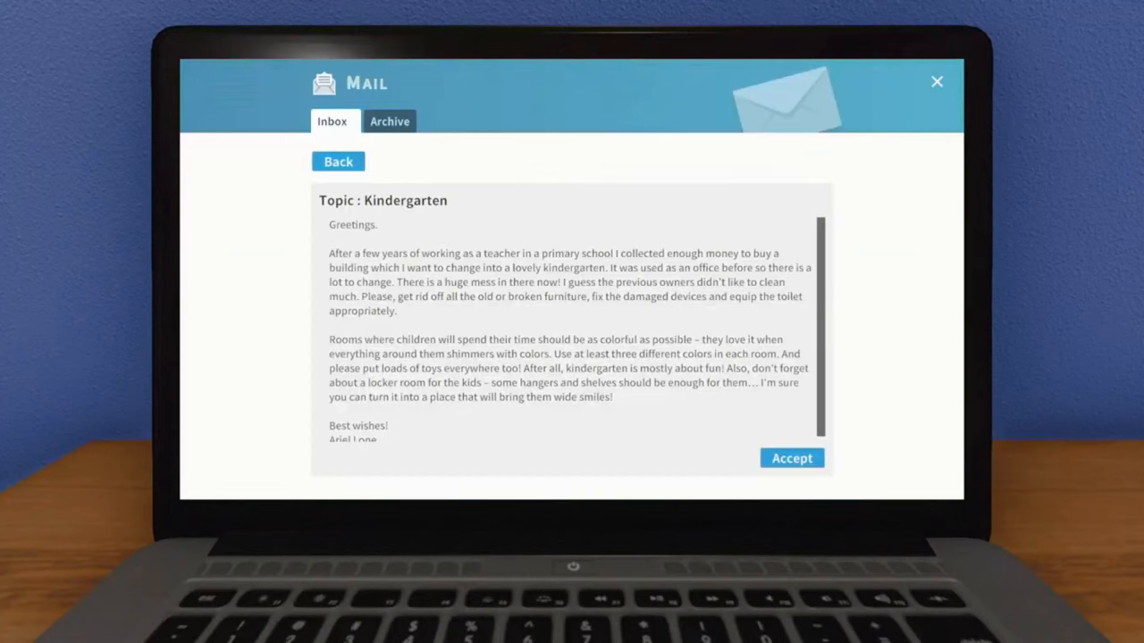
click(792, 458)
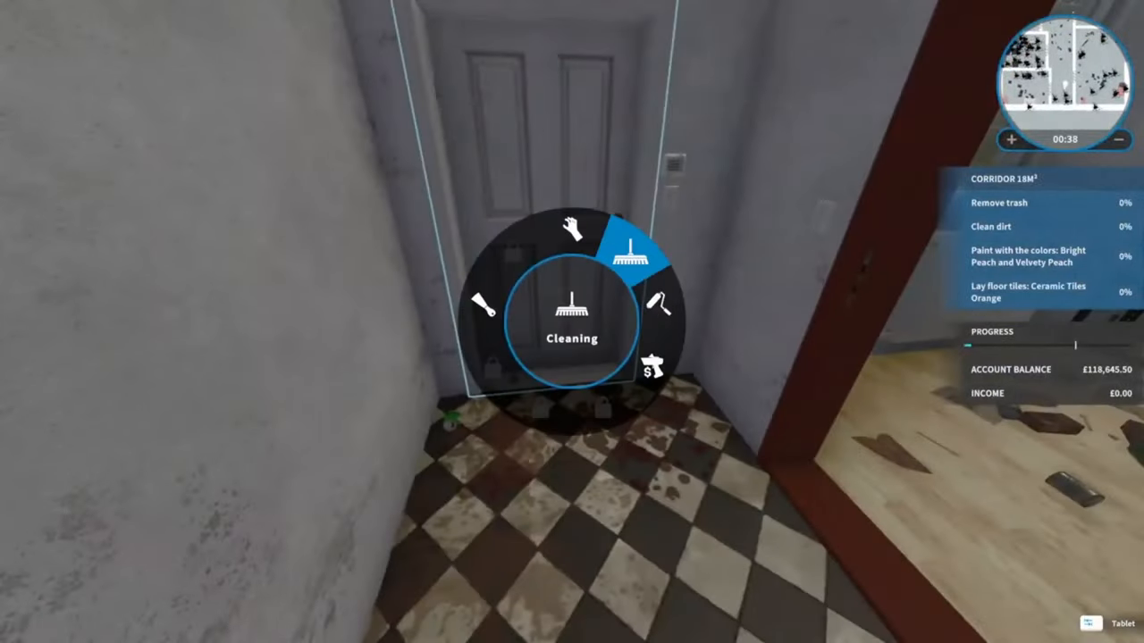
- Clean and tile the corridor, then buy the Bright Peach and Velvety Peach paints from the tablet
click(622, 254)
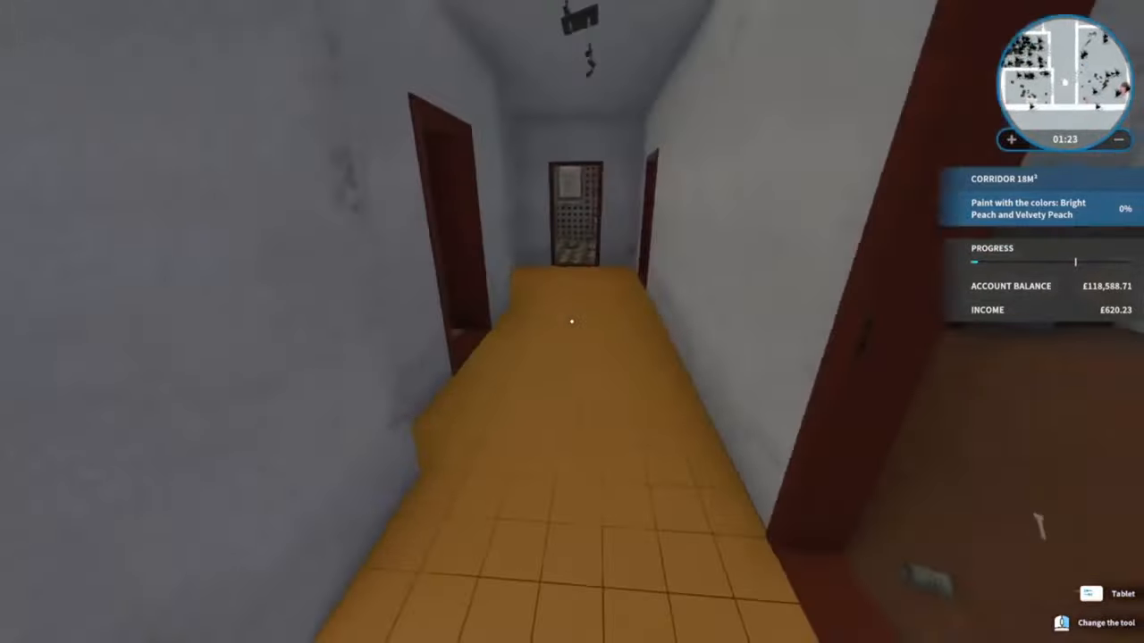
click(1090, 595)
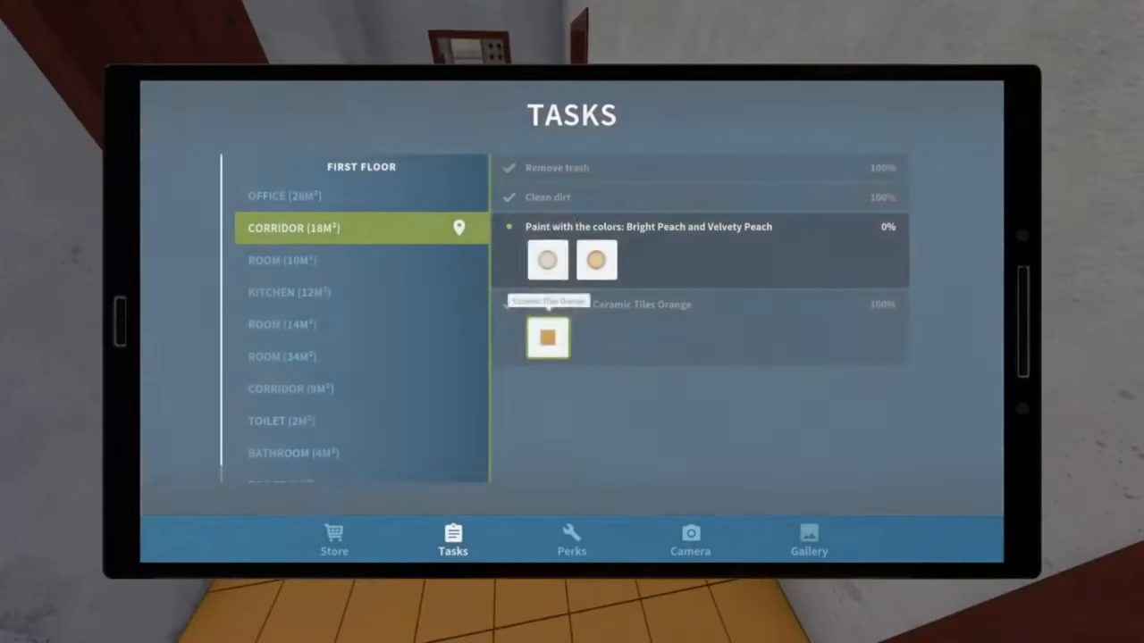
click(547, 259)
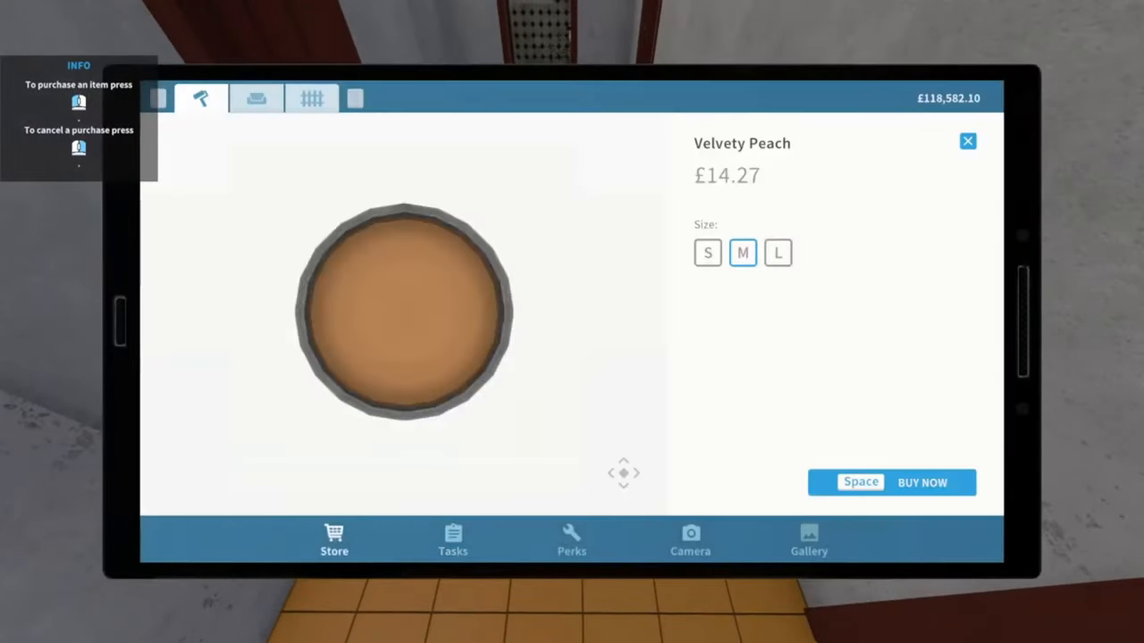
click(922, 482)
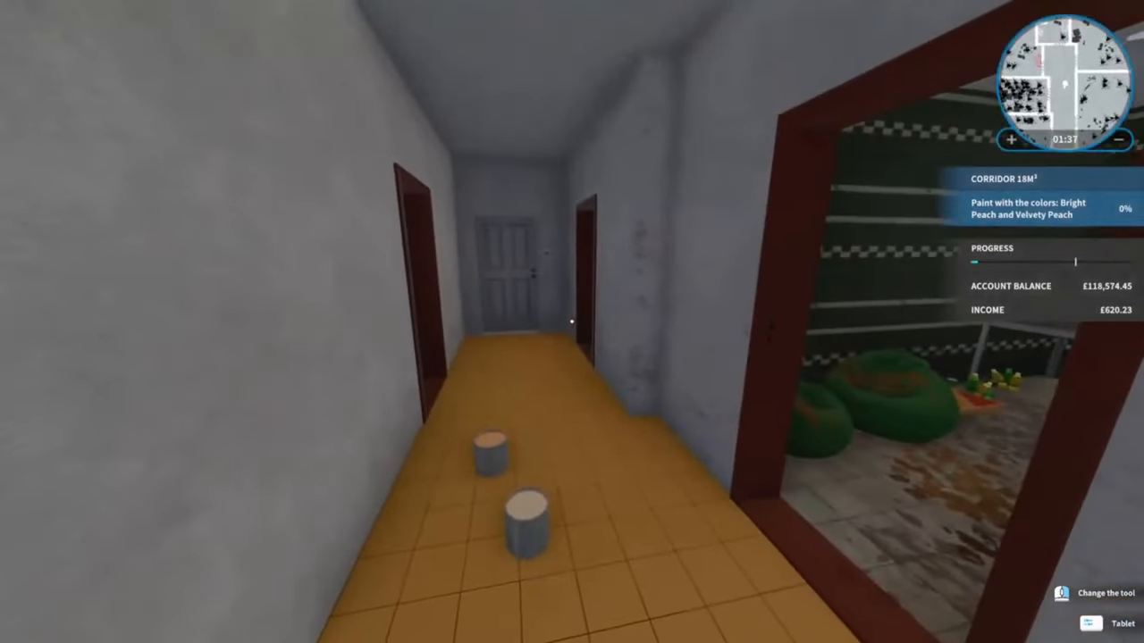
mouse_move(572, 321)
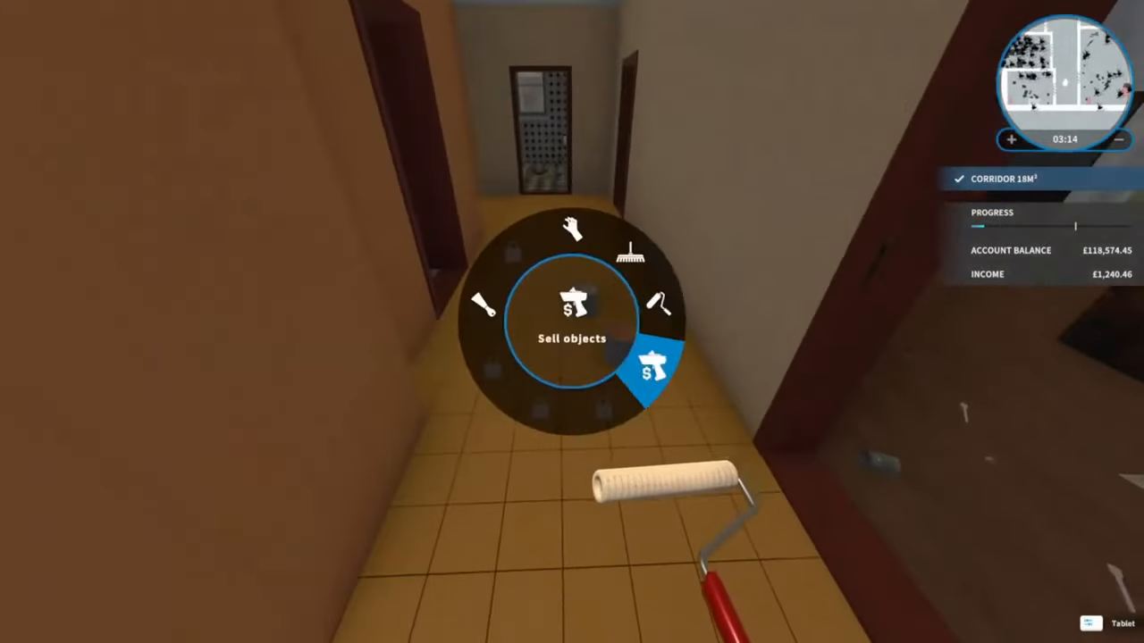
- Paint the 10 m² room's walls Ripe Pear and Sunny Yellow with the roller
click(653, 365)
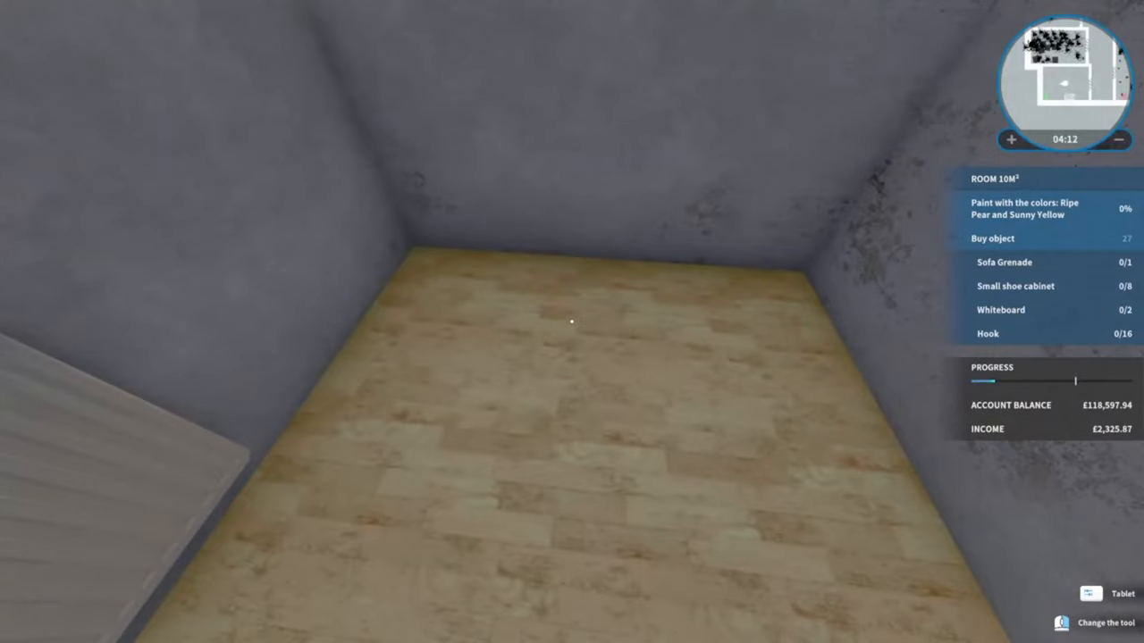
click(1090, 599)
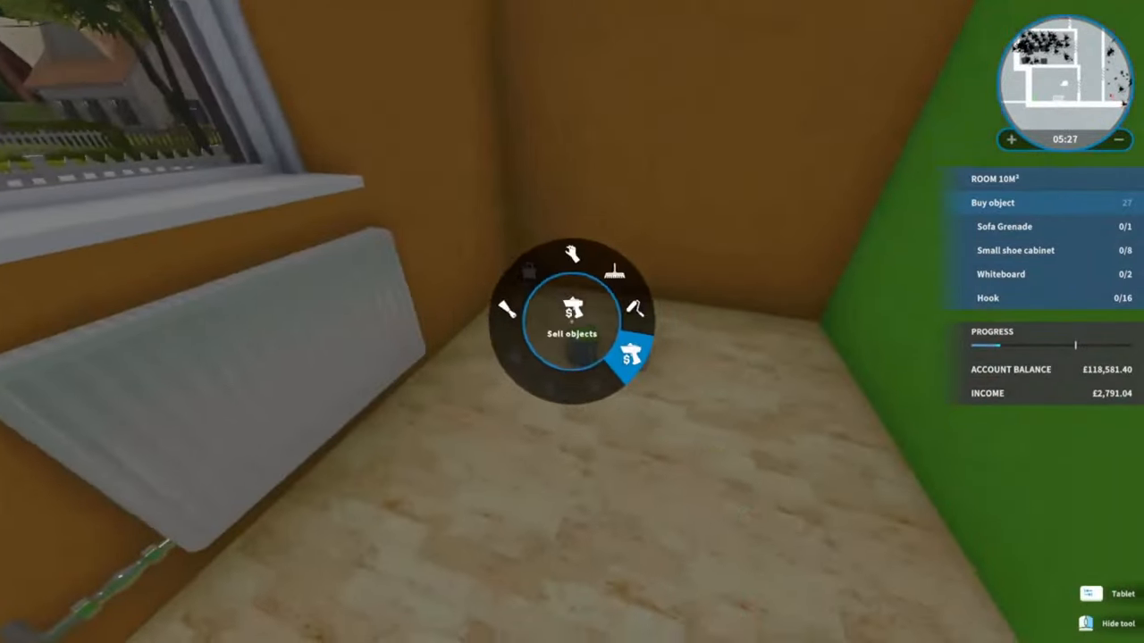
- Place the Sofa Grenade, a row of small shoe cabinets and the first whiteboard in the 10 m² room
click(571, 322)
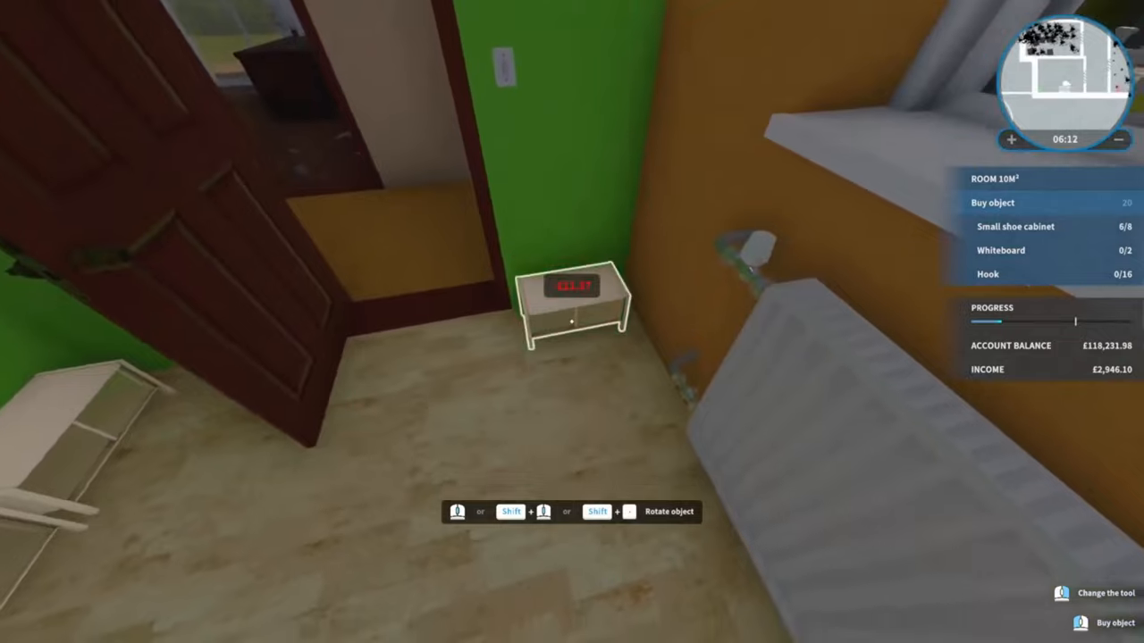
click(571, 321)
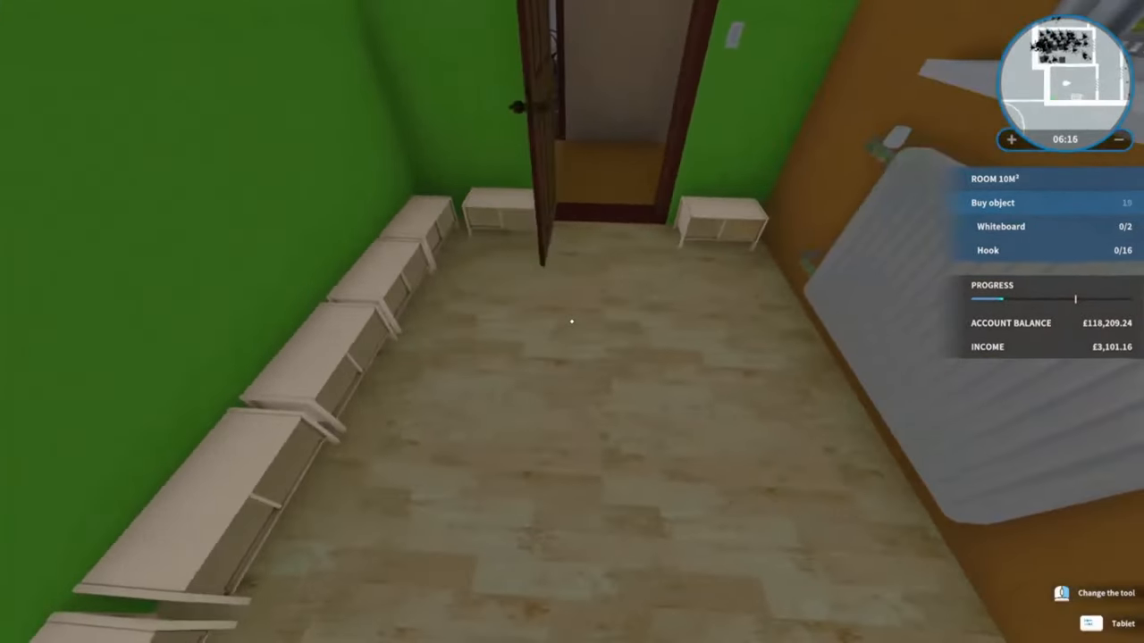
click(1092, 623)
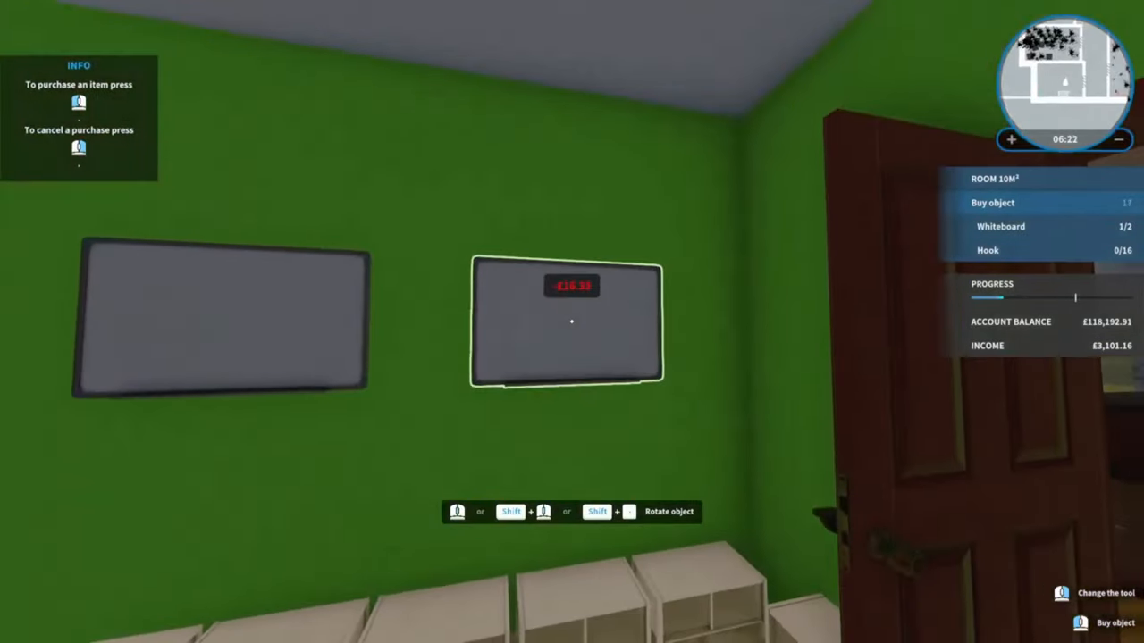
key(tab)
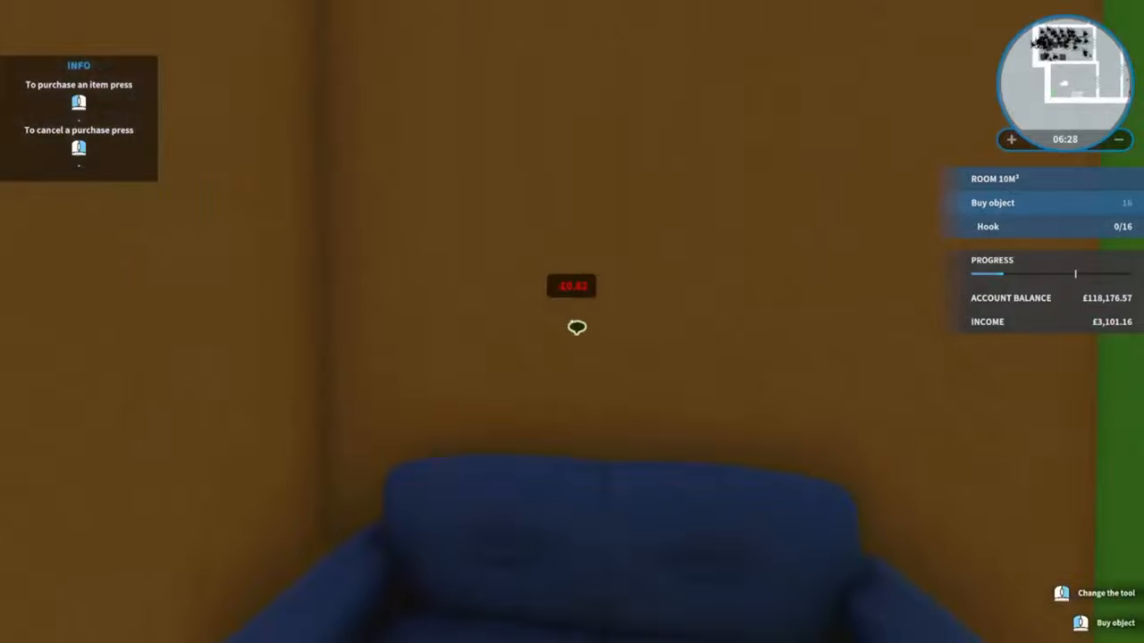
mouse_move(575, 327)
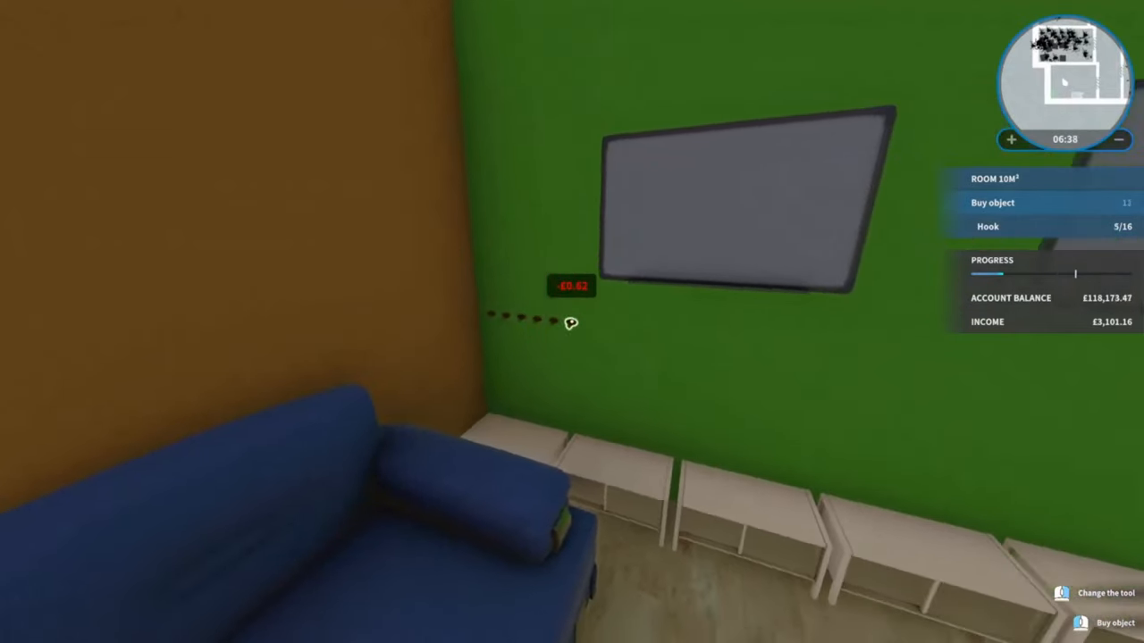
- Hang a row of coat hooks along the green wall, reaching 11 of 16
click(572, 324)
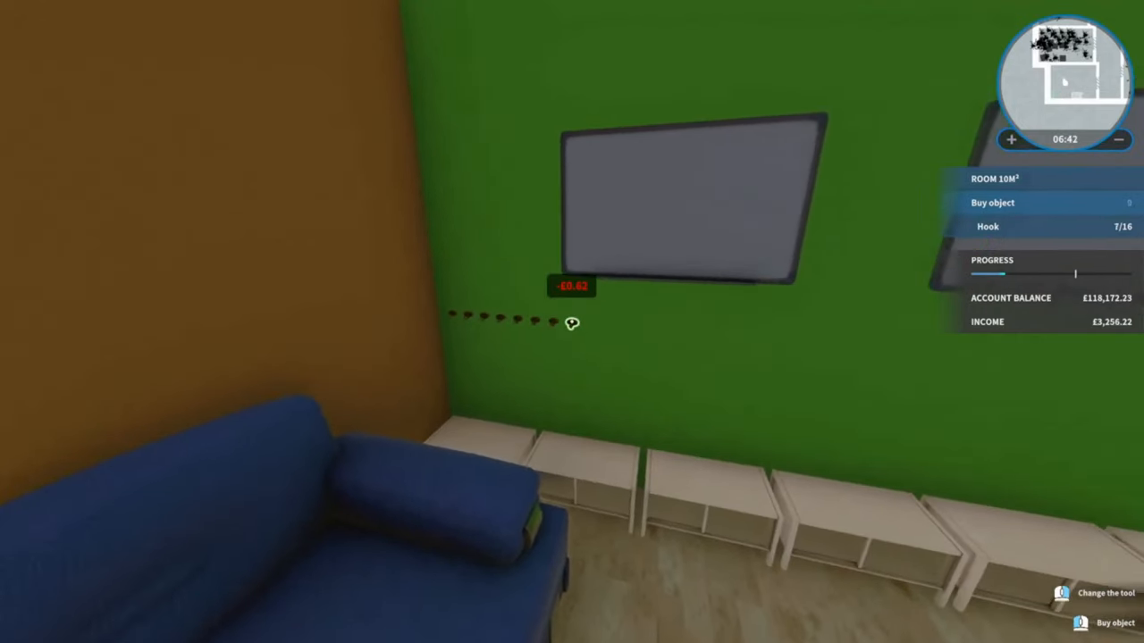
click(573, 320)
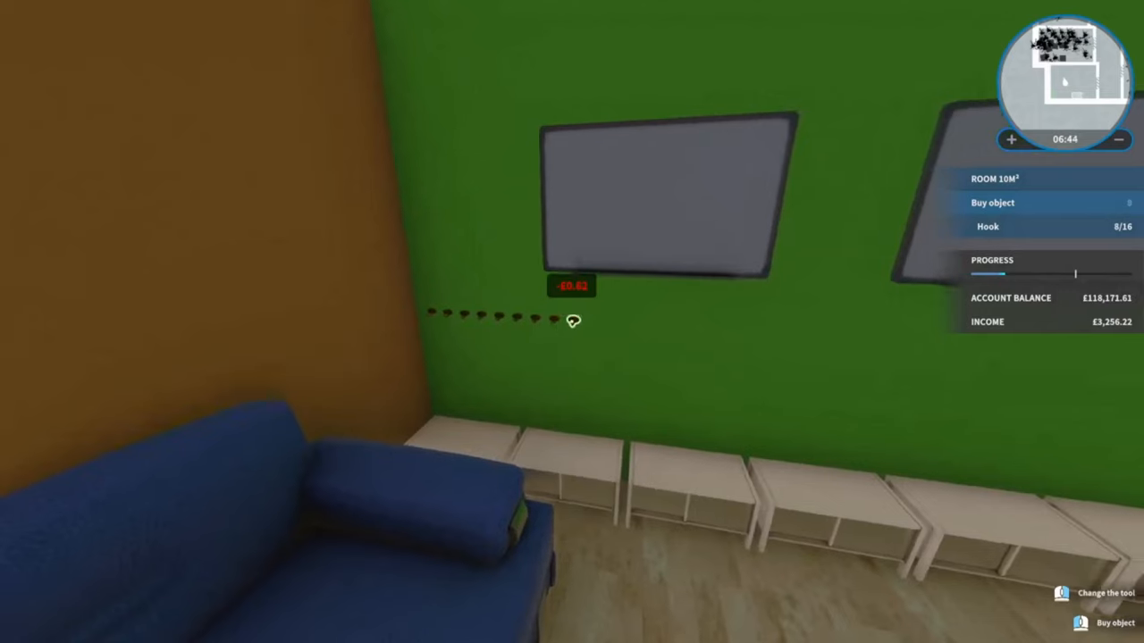
click(568, 318)
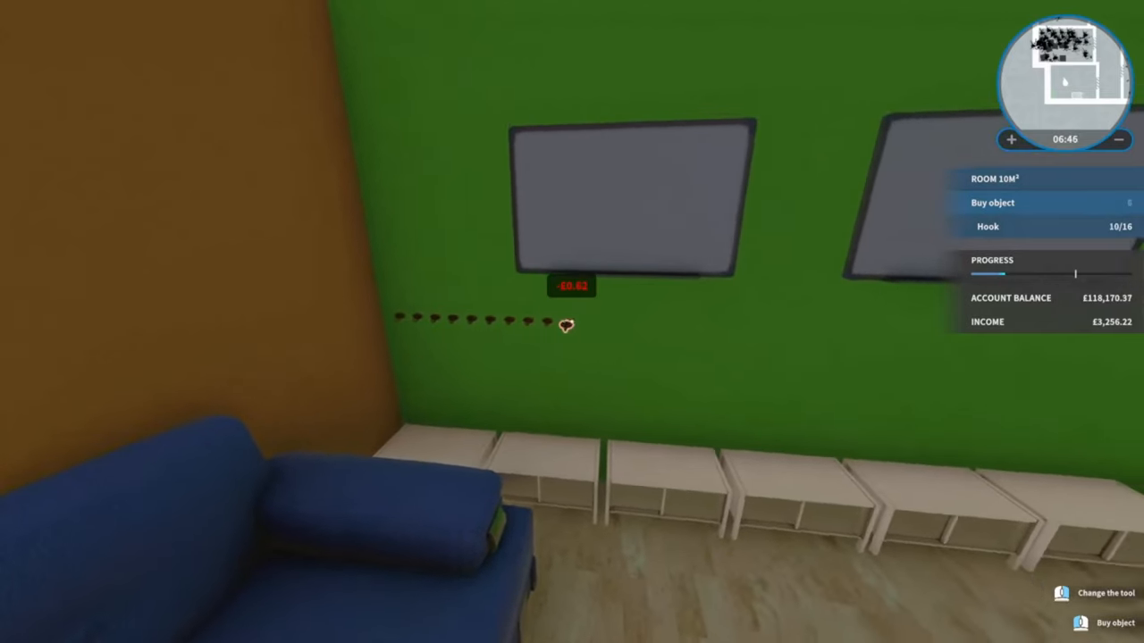
click(565, 325)
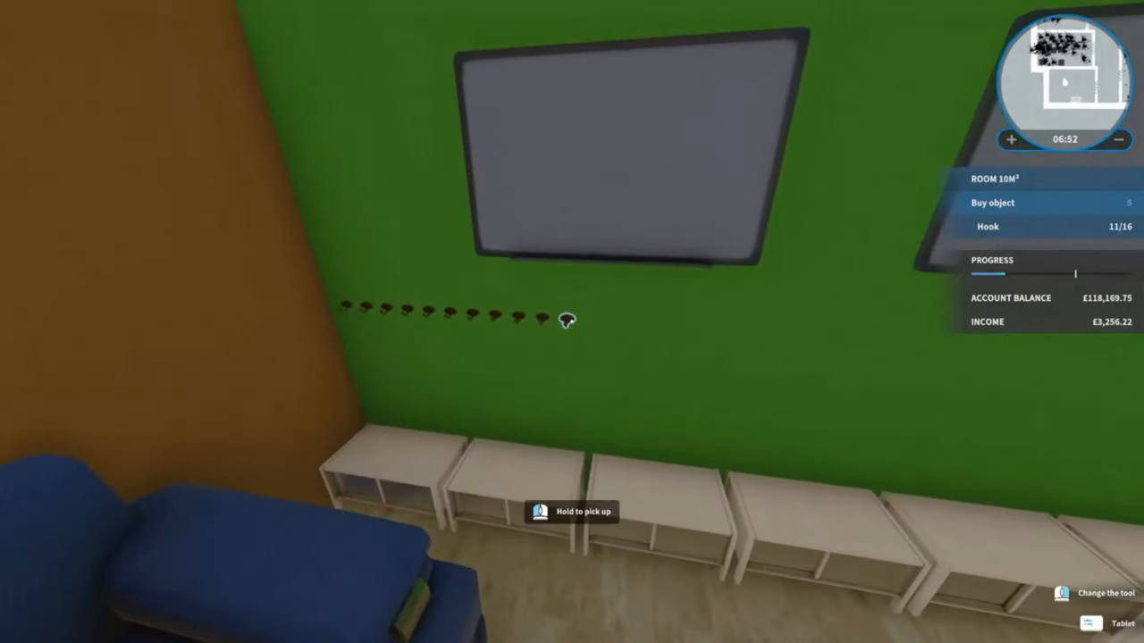
- Place the remaining hooks and reposition the cabinets until the 10 m² room is checked off
click(1111, 621)
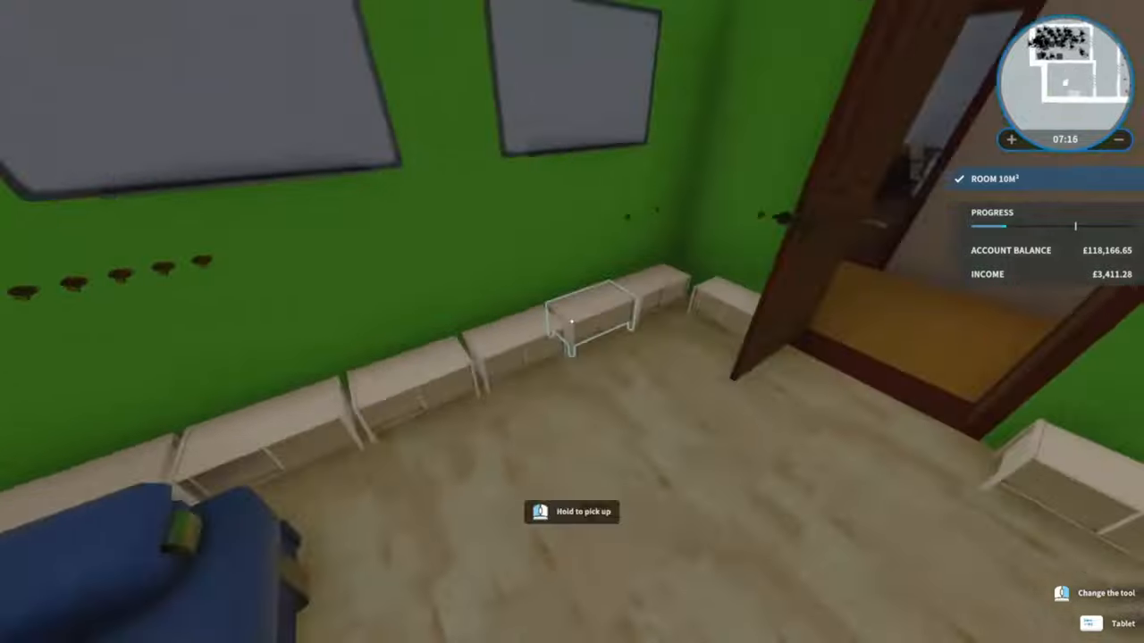
mouse_move(570, 320)
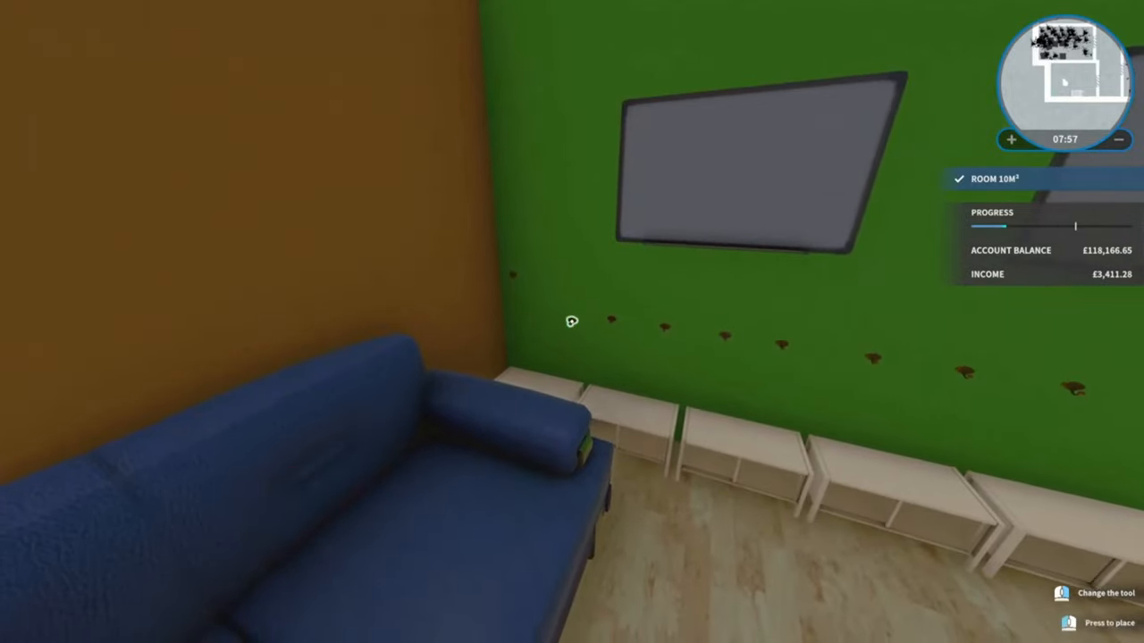
mouse_move(572, 322)
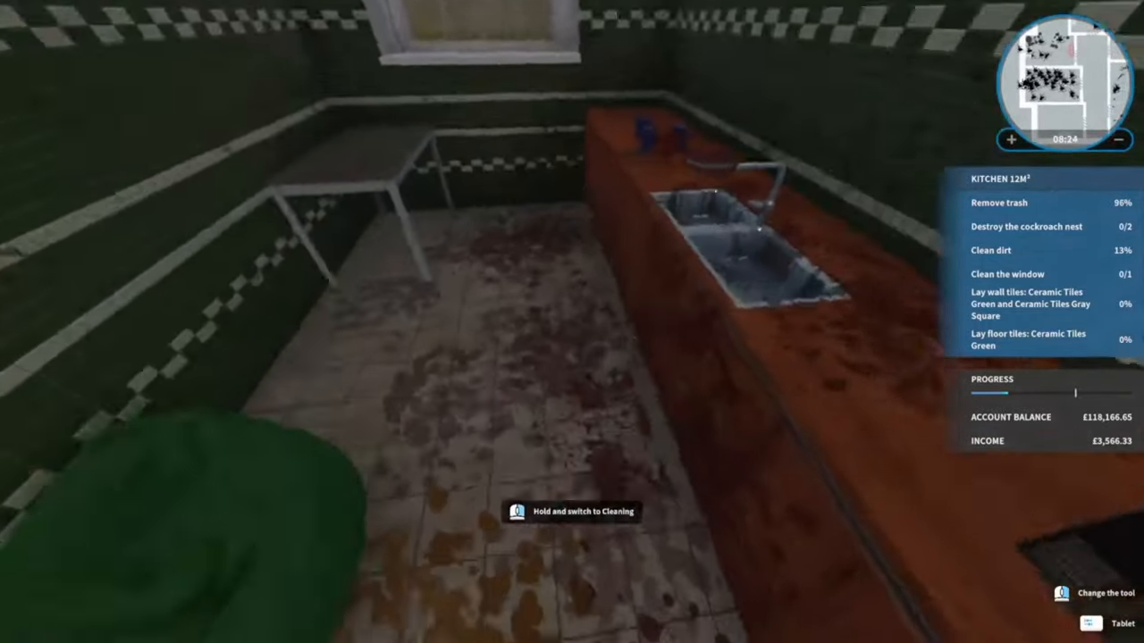
- Finish the kitchen tiling and place the Kall bookcase to complete the 14 m² room
click(529, 518)
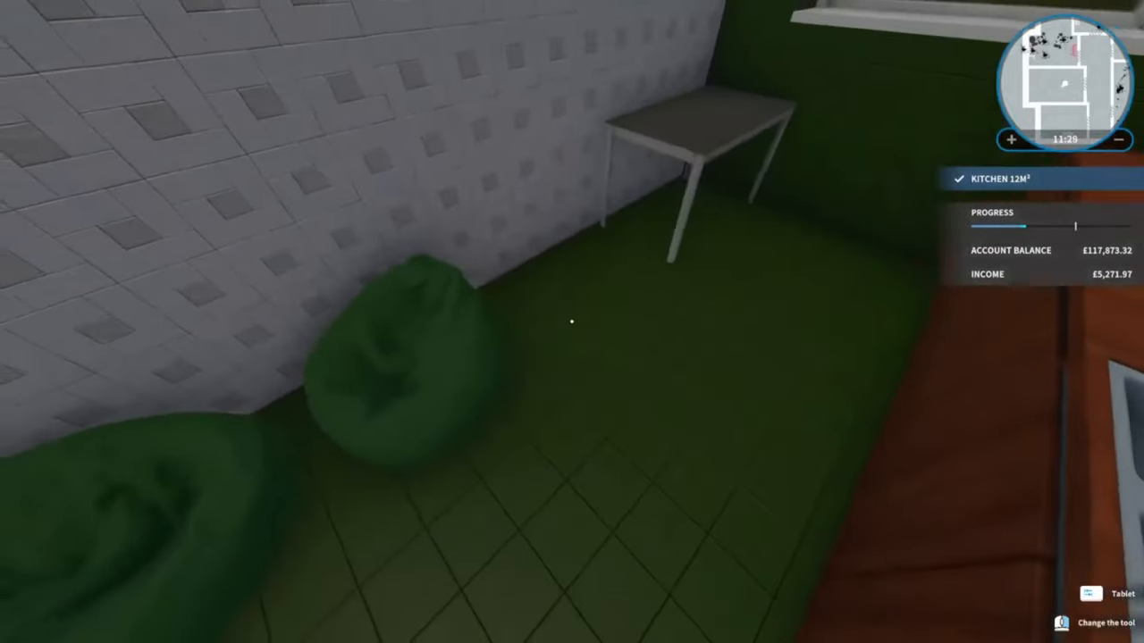
click(1090, 597)
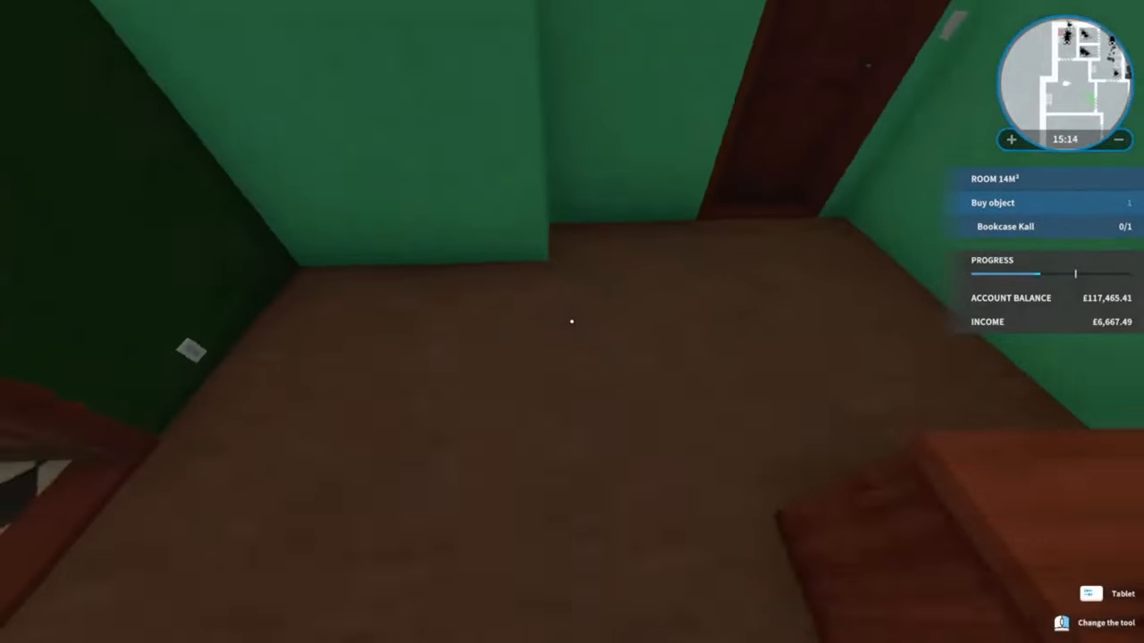
click(1090, 593)
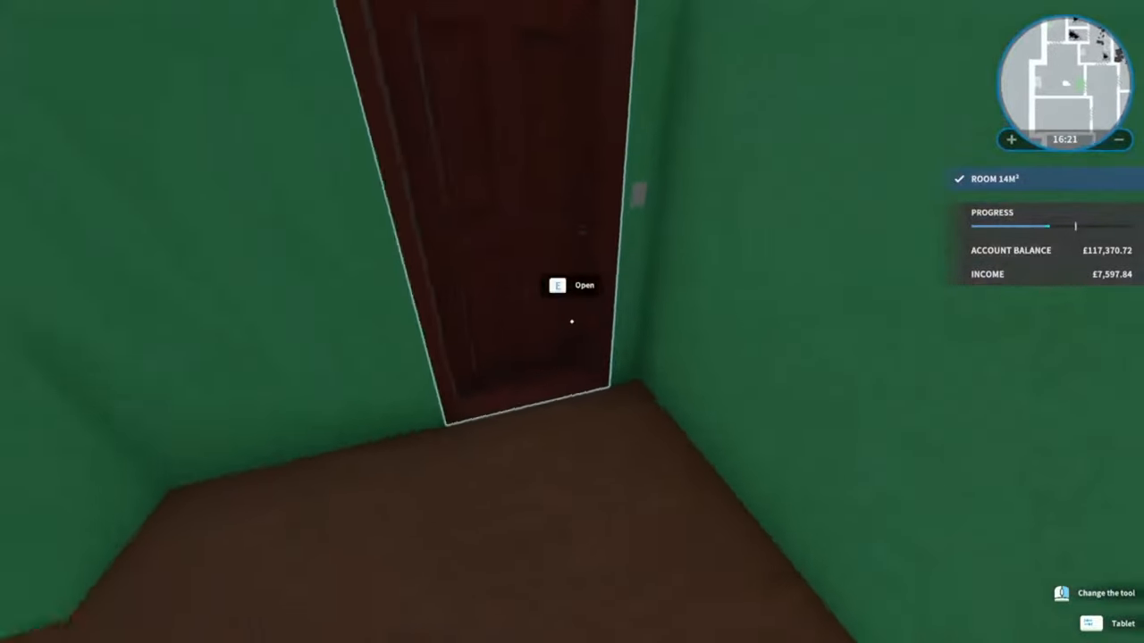
- Clean and tile the 9 m² corridor orange, then bring up the 34 m² room's task list
key(e)
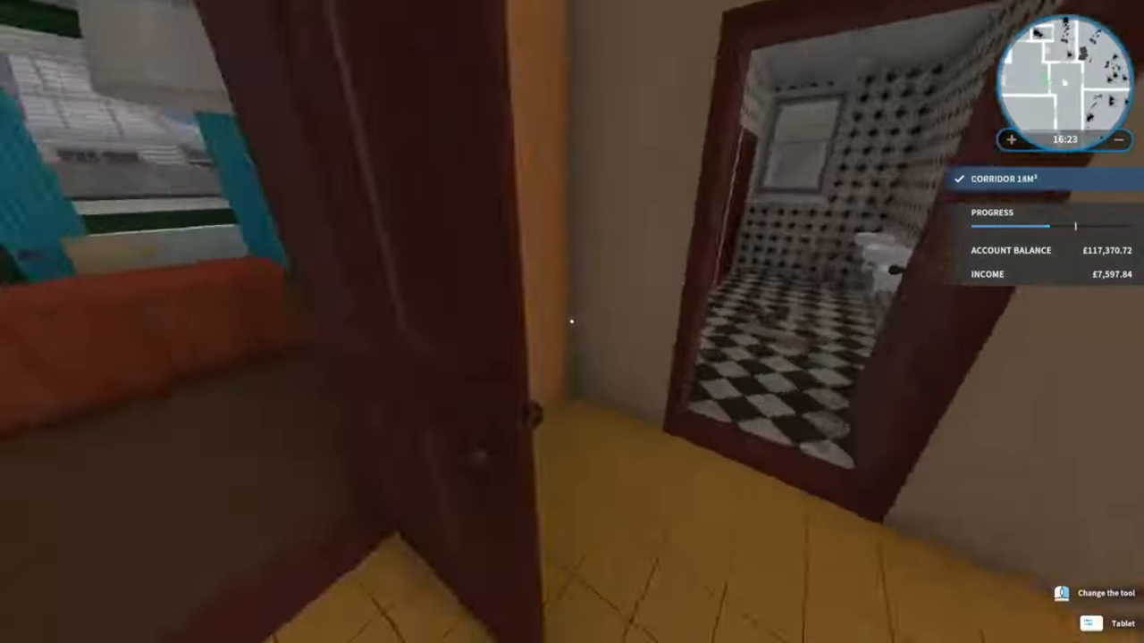
mouse_move(571, 322)
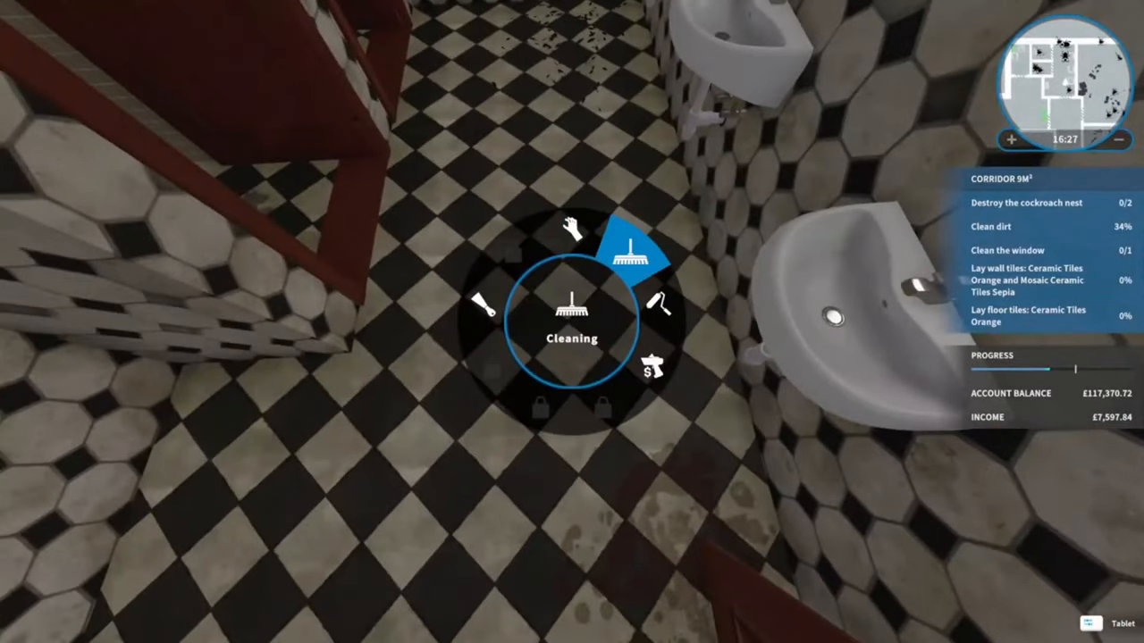
click(628, 260)
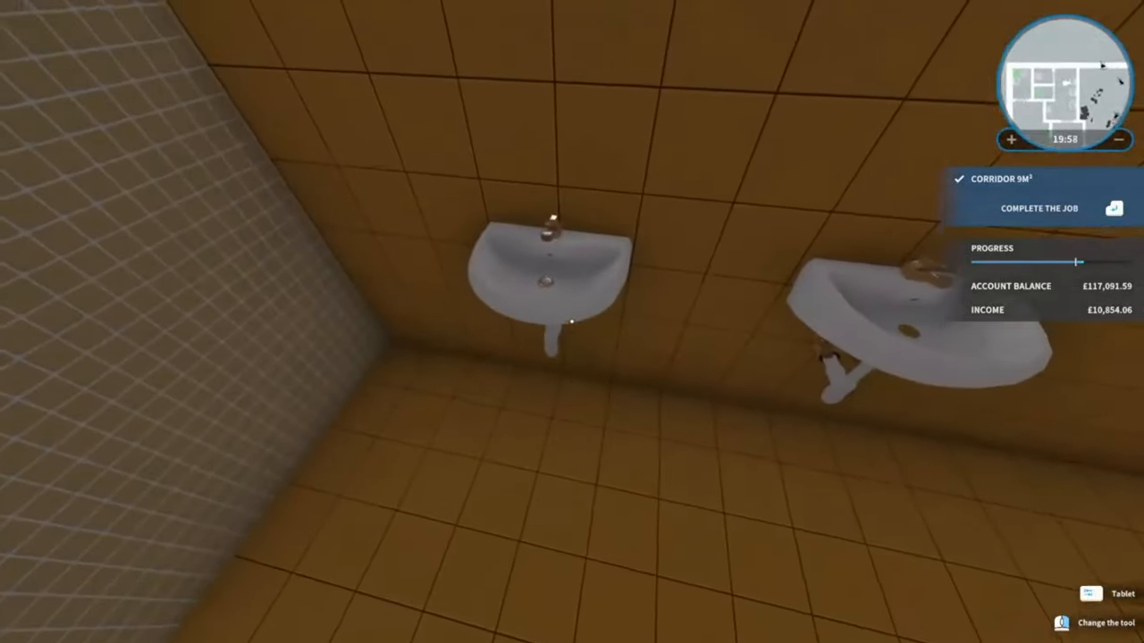
click(1090, 611)
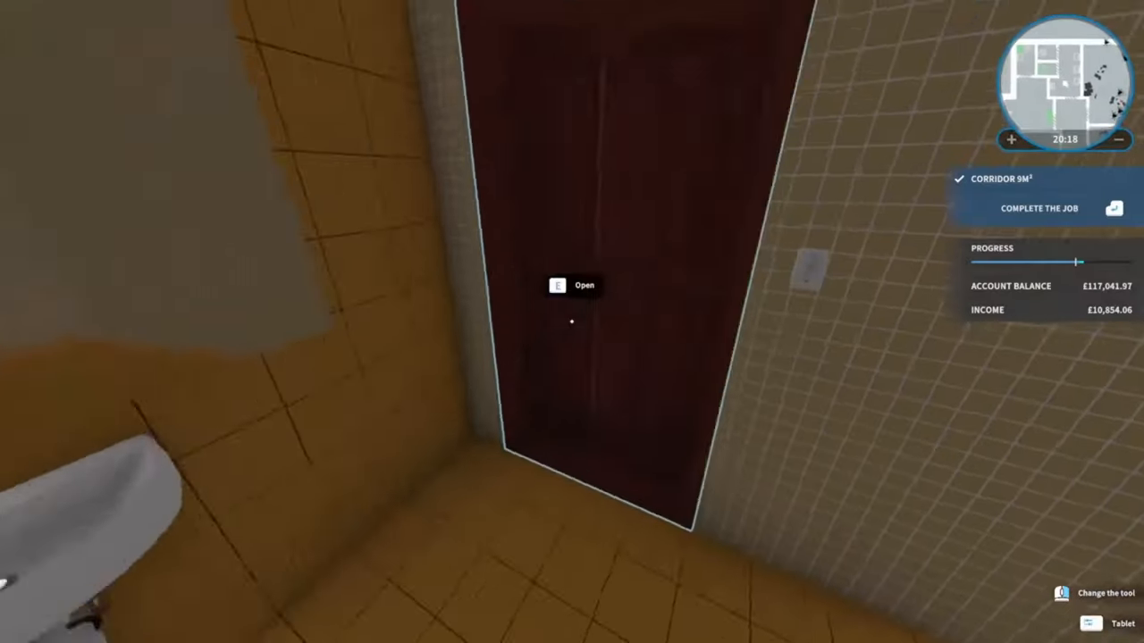
key(e)
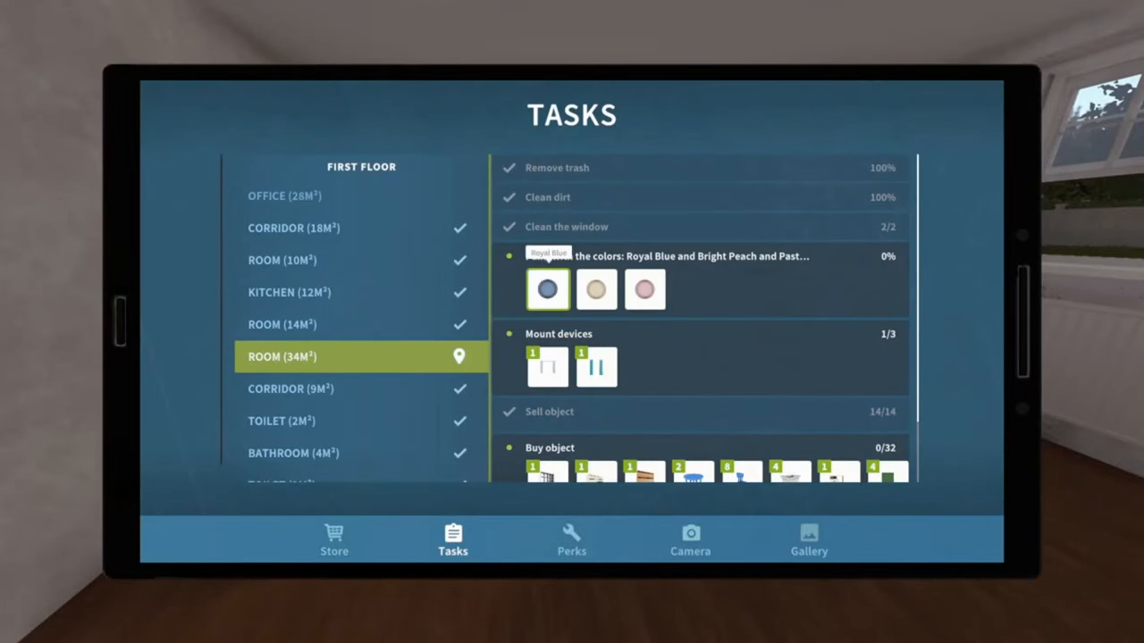
- Paint and furnish the 34 m² room, then review the 28 m² room's remaining tasks
click(547, 289)
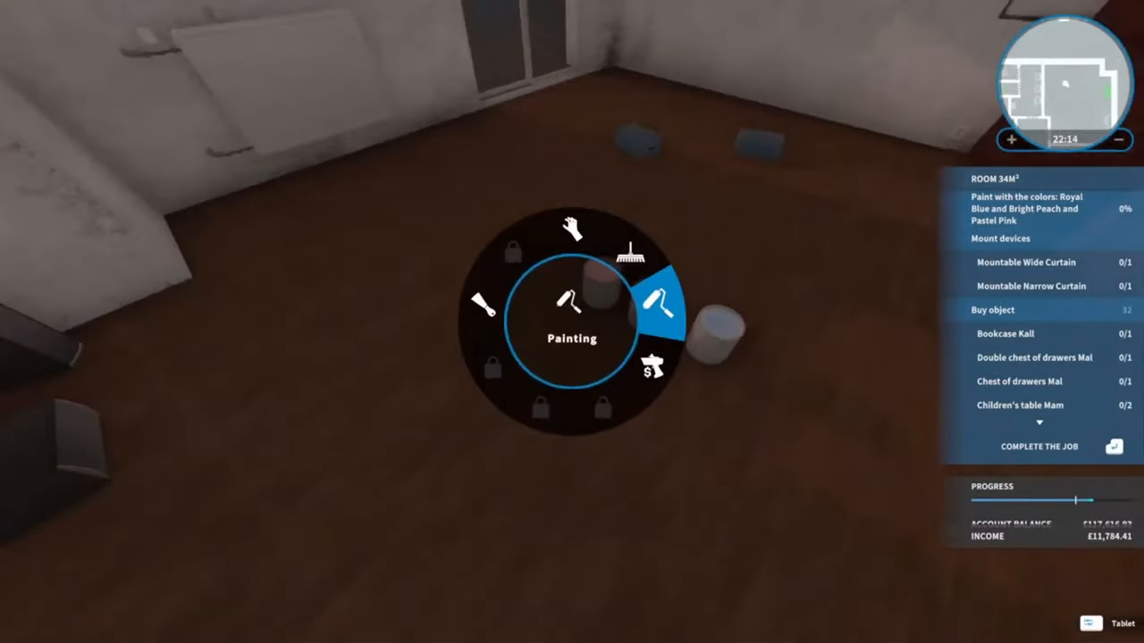
click(666, 308)
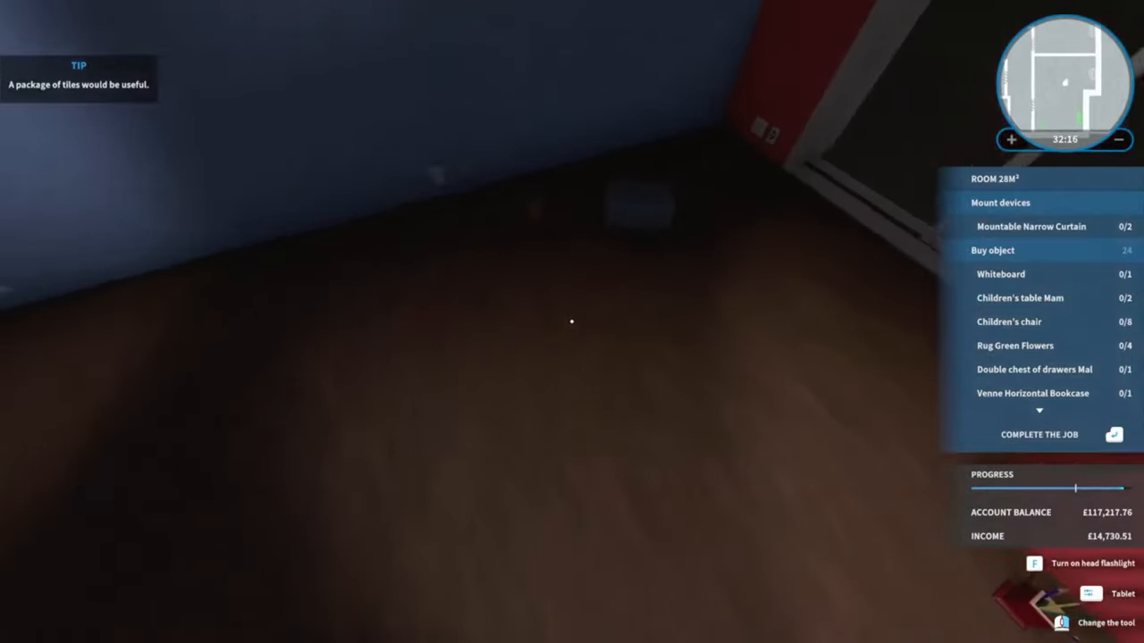
click(1087, 594)
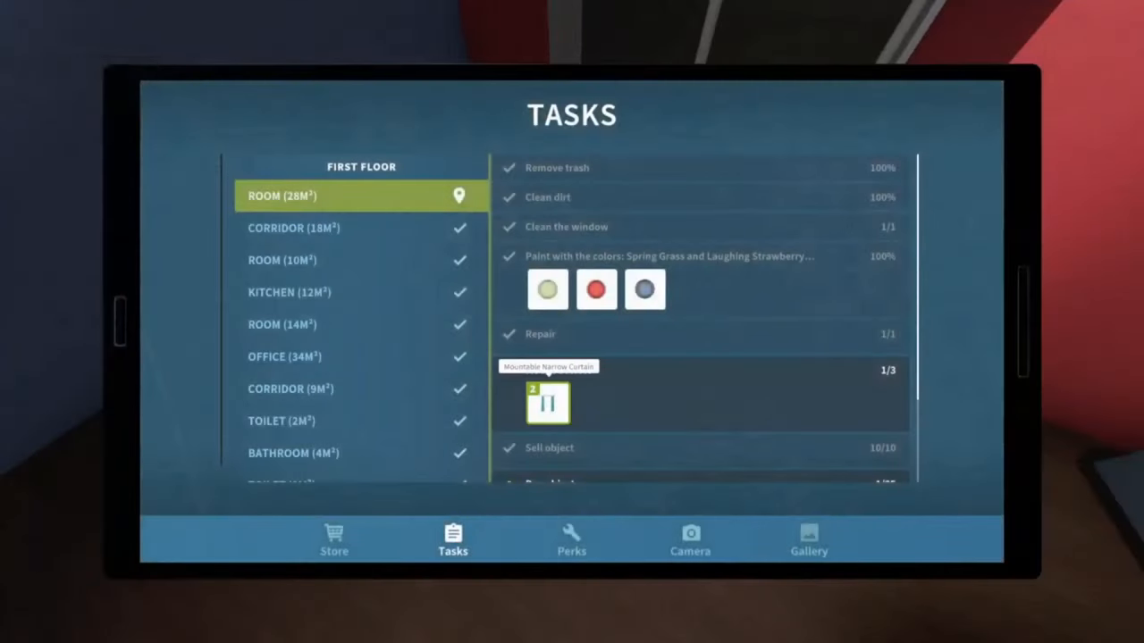
- Place the last items, complete the job for £15,505.80 and read the Sauna and base build email
click(547, 404)
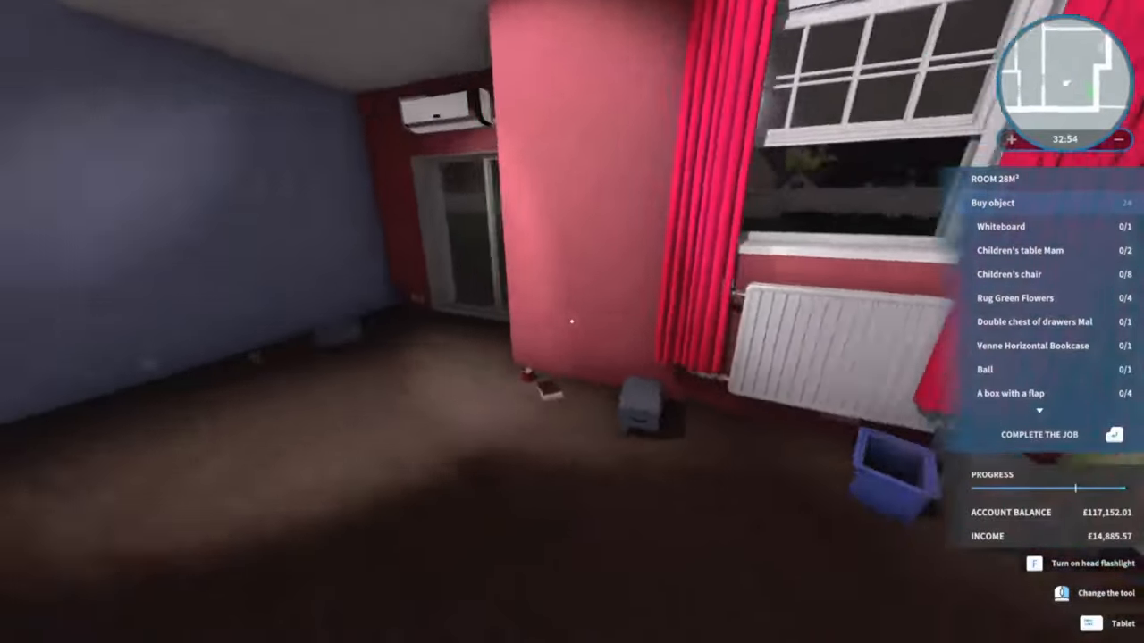
click(1090, 625)
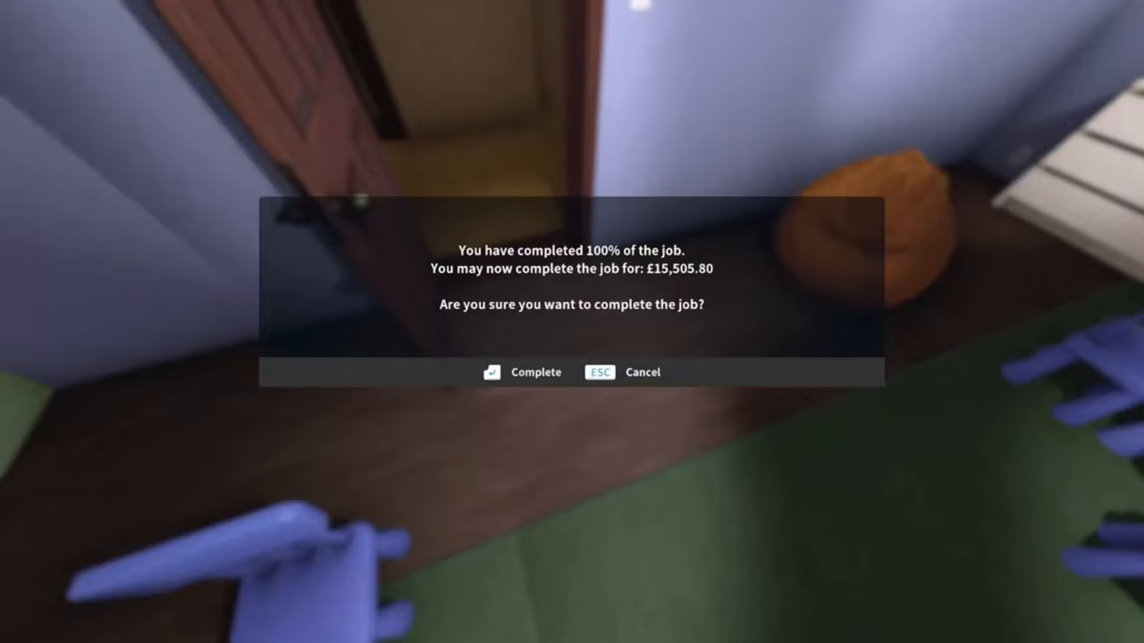
click(524, 372)
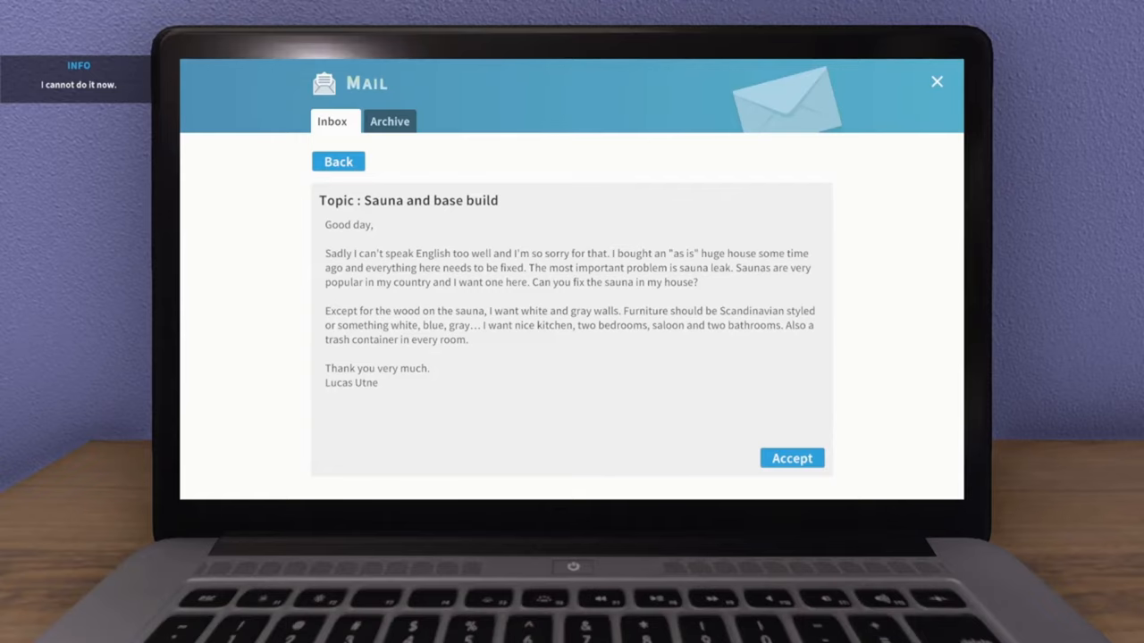
- Accept the Sauna and base build email and travel to the unfinished house
click(791, 457)
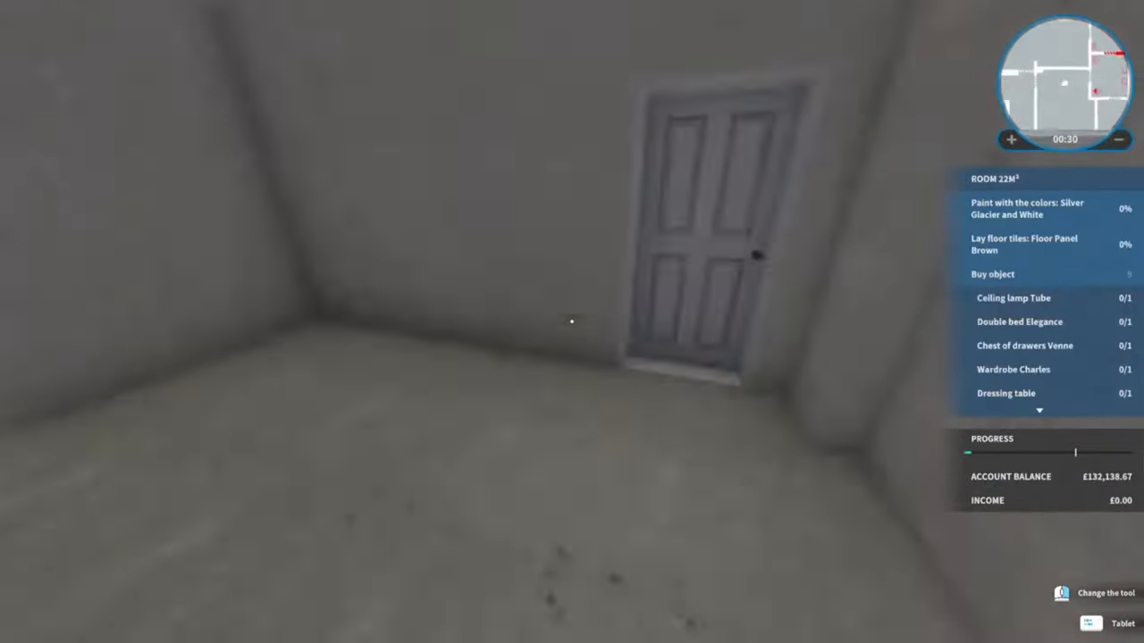
mouse_move(572, 322)
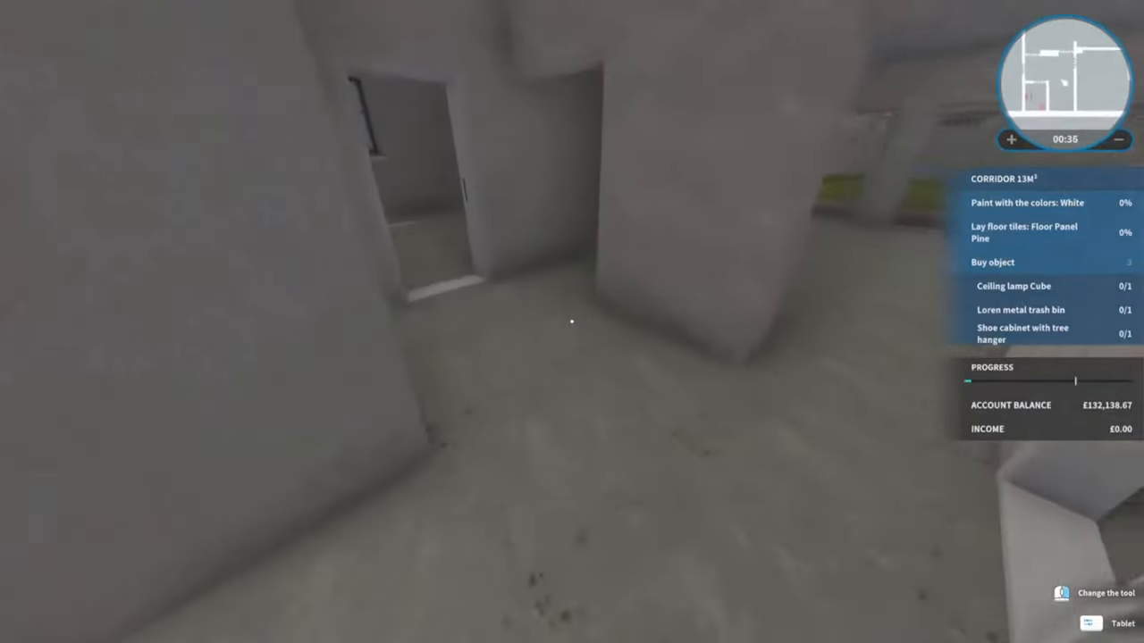
- Buy White paint, paint the 13 m² corridor walls, lay the pine floor panels and switch to selling objects
click(1062, 620)
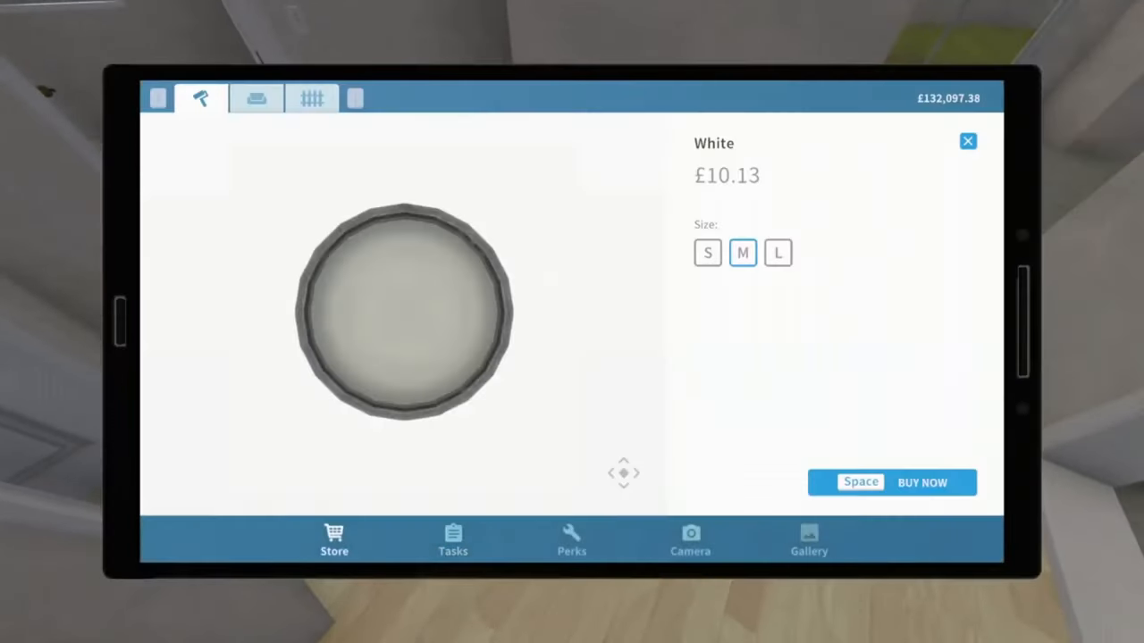
click(922, 482)
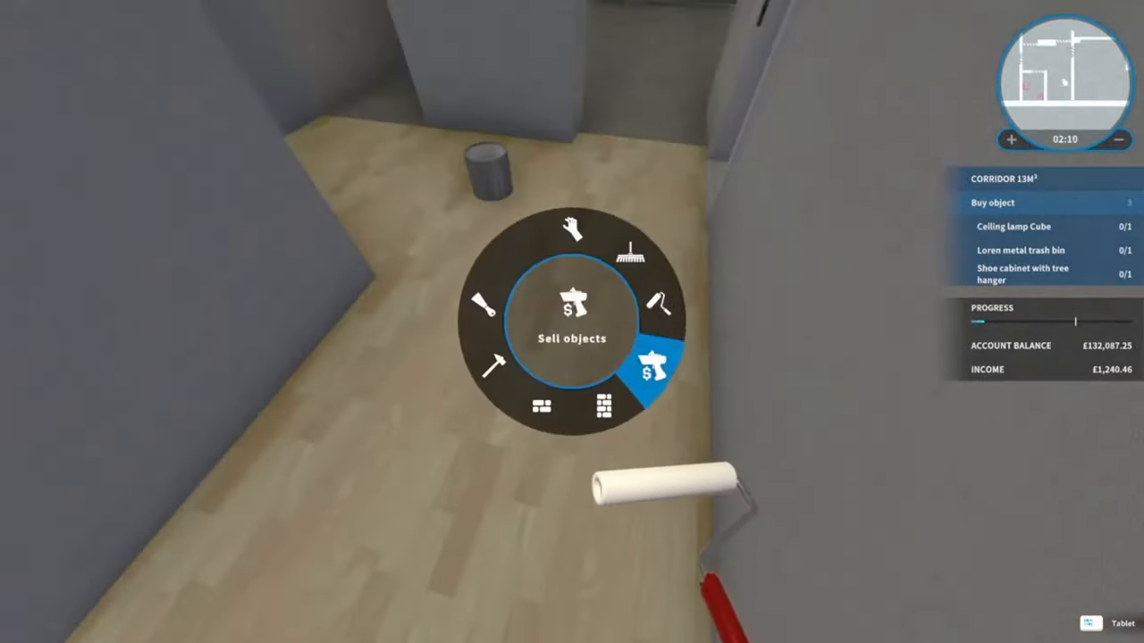
click(650, 362)
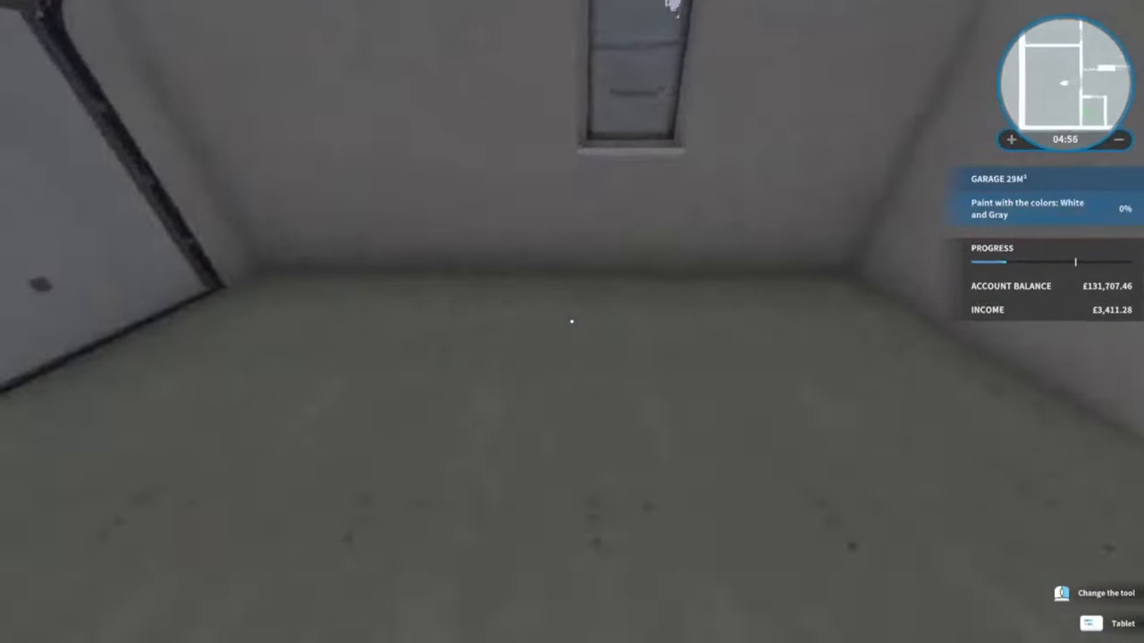
- Paint the 20 m² garage walls in White and Gray
click(1090, 622)
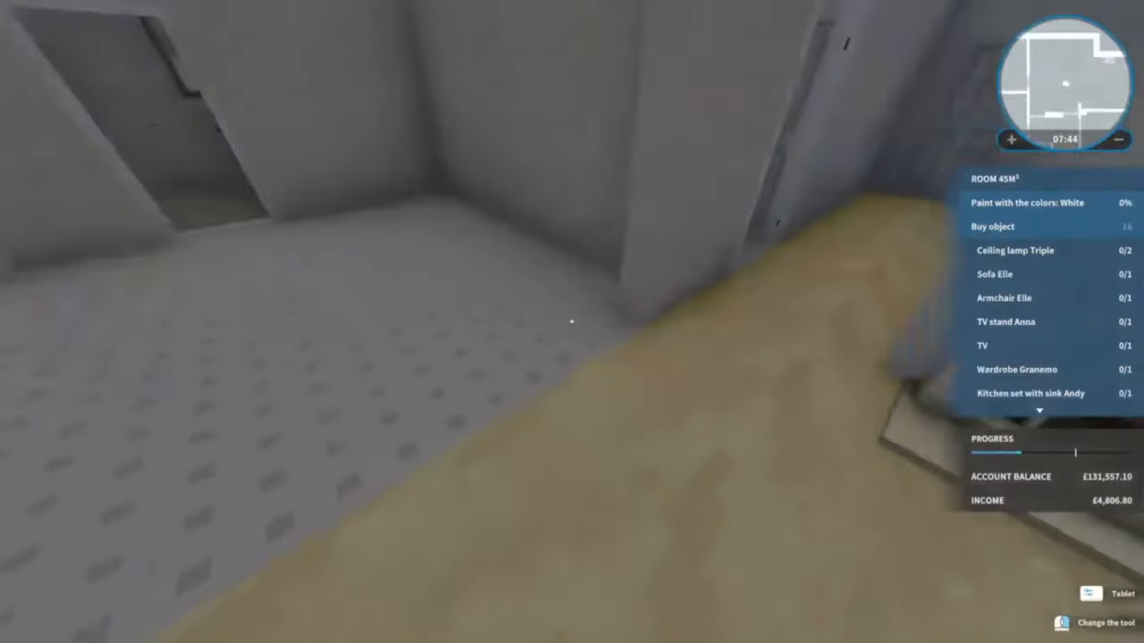
- Walk into the 45 m² room and paint its walls white, leaving the furniture list
click(1090, 593)
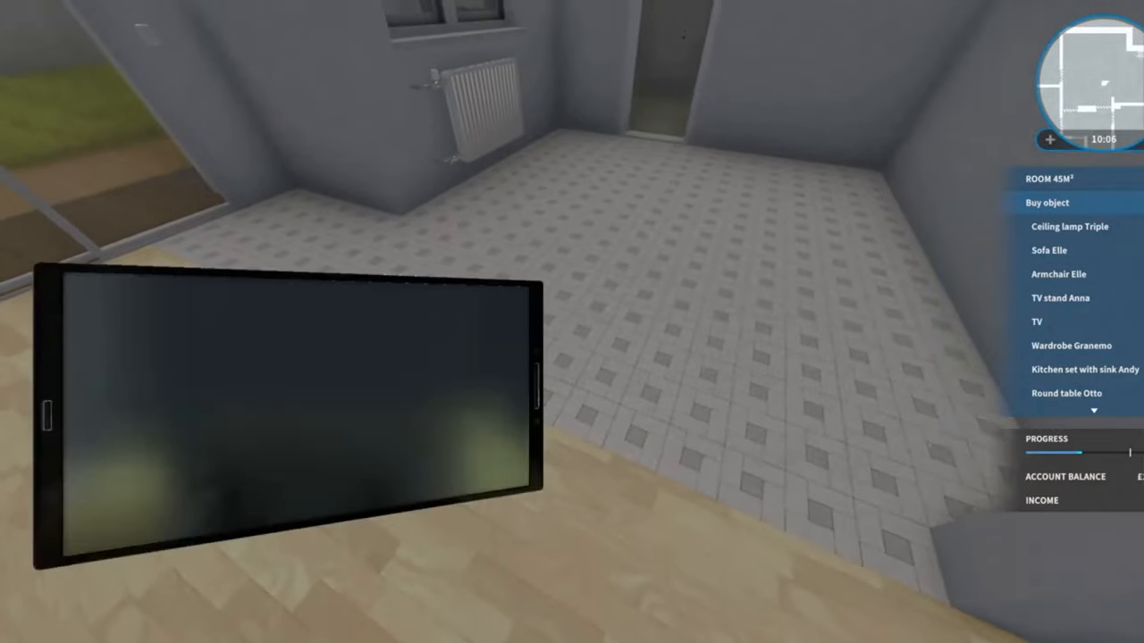
- Carry the bought TV into the empty tiled room and set it down
click(1063, 225)
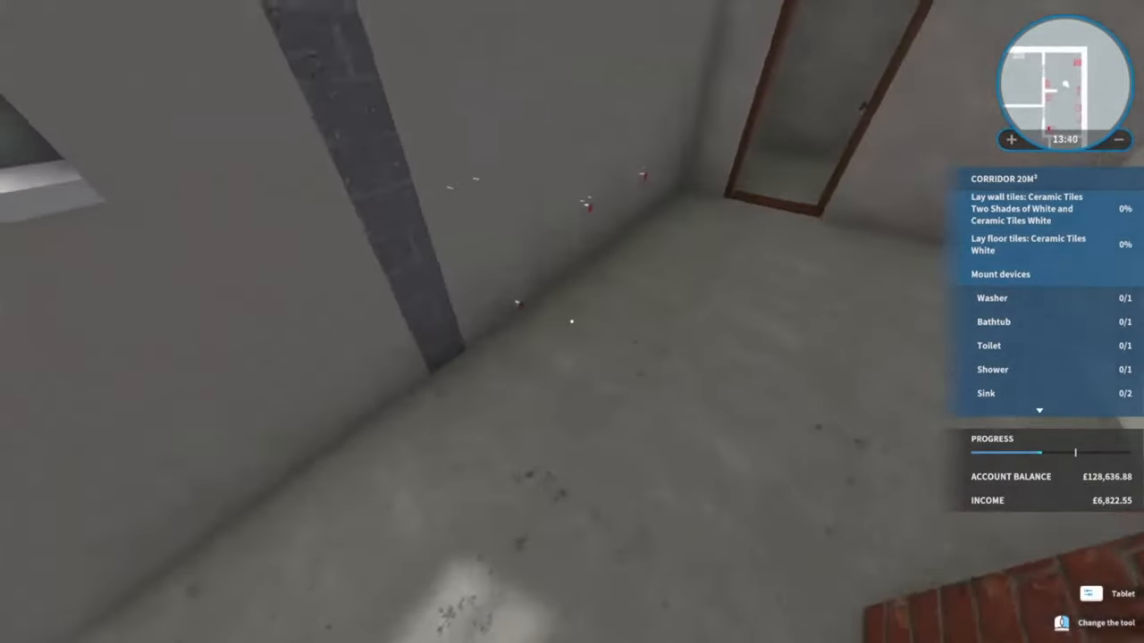
- Enter the 20 m² corridor and start laying its white ceramic wall tiles
click(1092, 593)
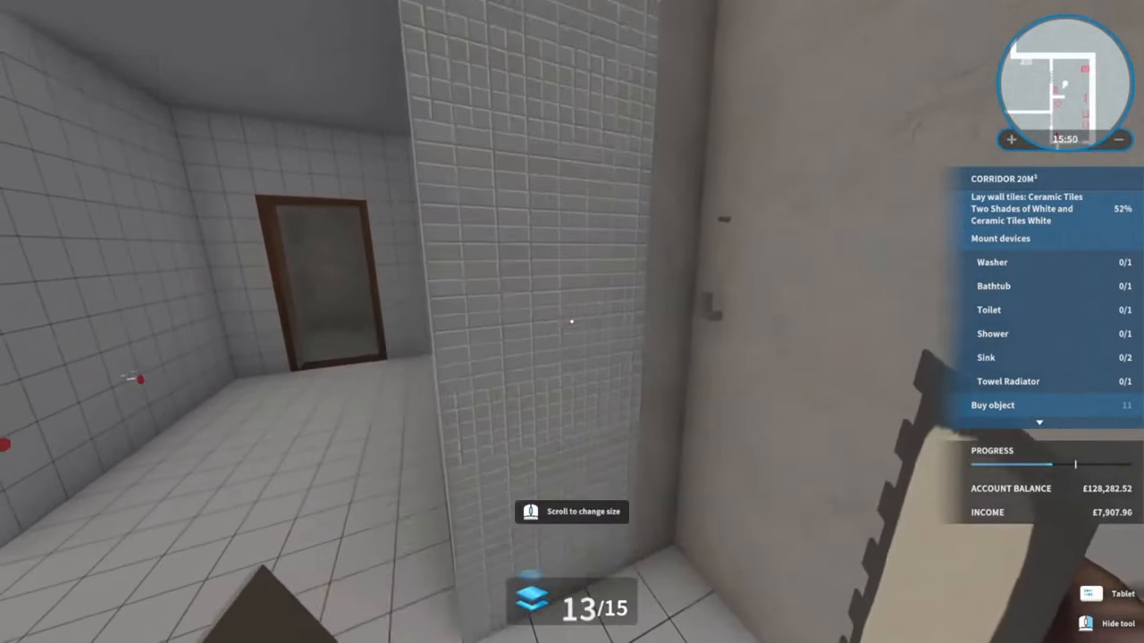
- Lay the remaining white ceramic tiles on the wall panels beside the shower
click(569, 320)
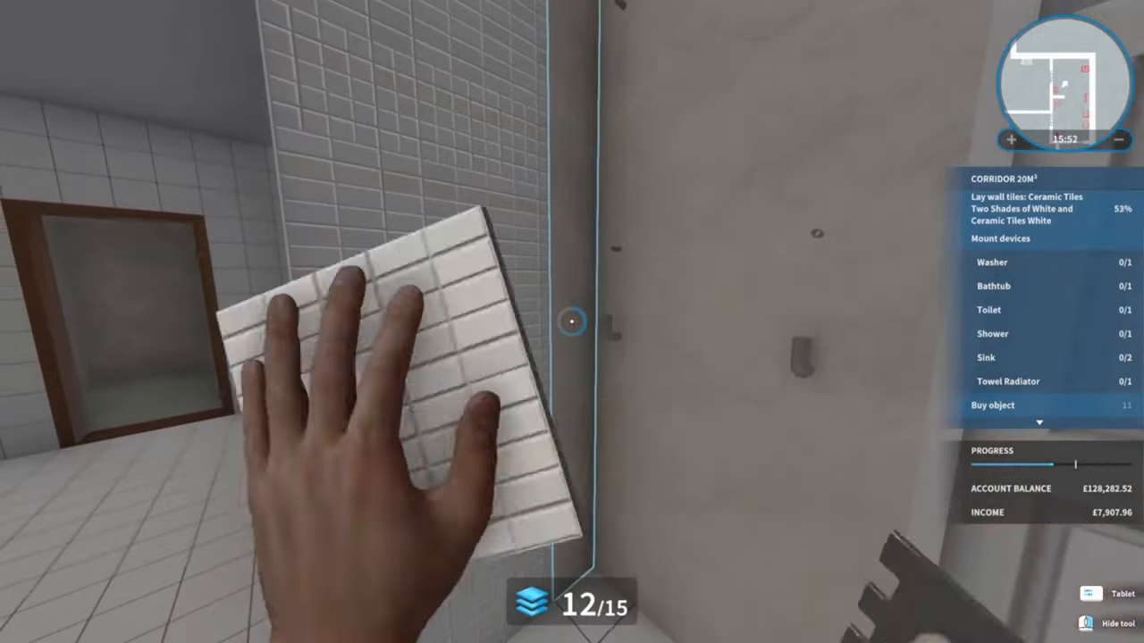
click(568, 336)
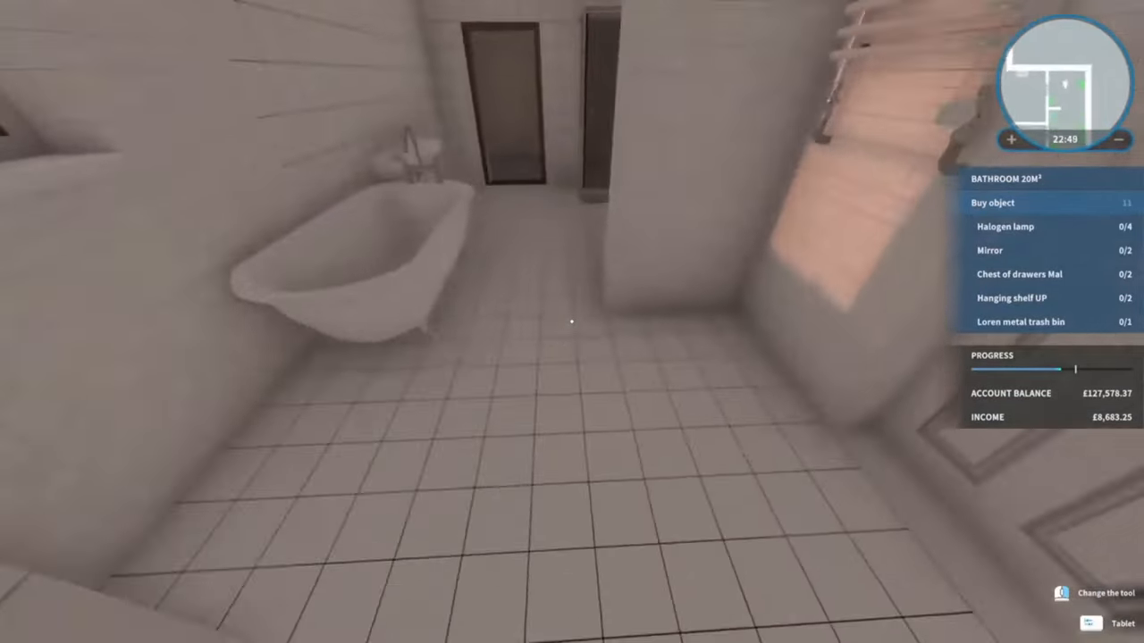
- Buy a listed bathroom item and mount it on the ceiling, then head to the small room
click(1087, 622)
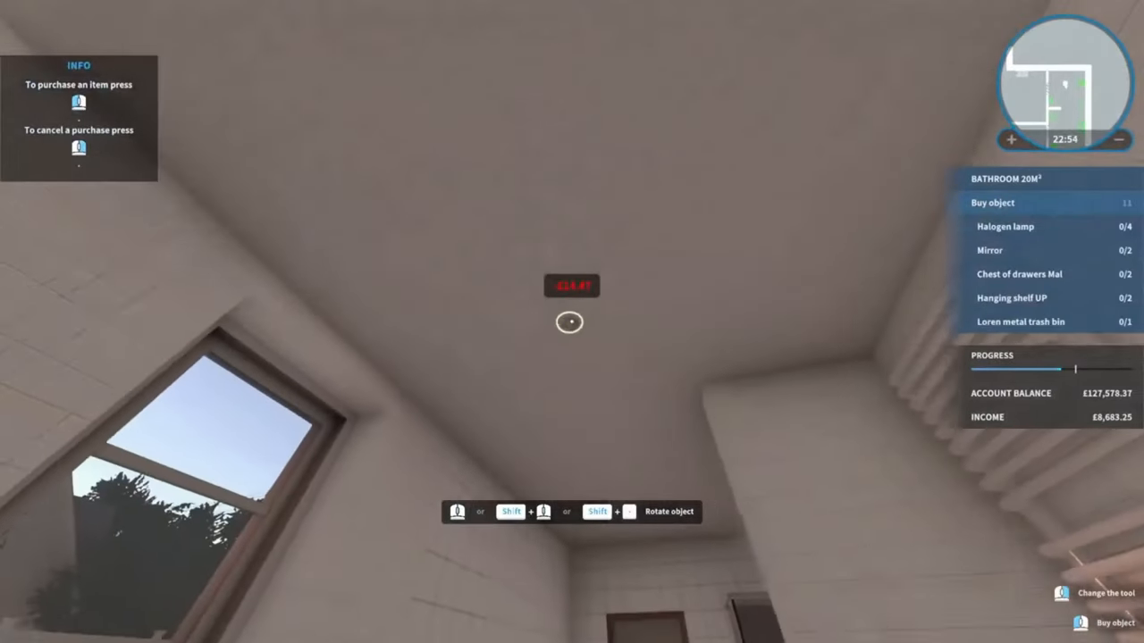
click(568, 322)
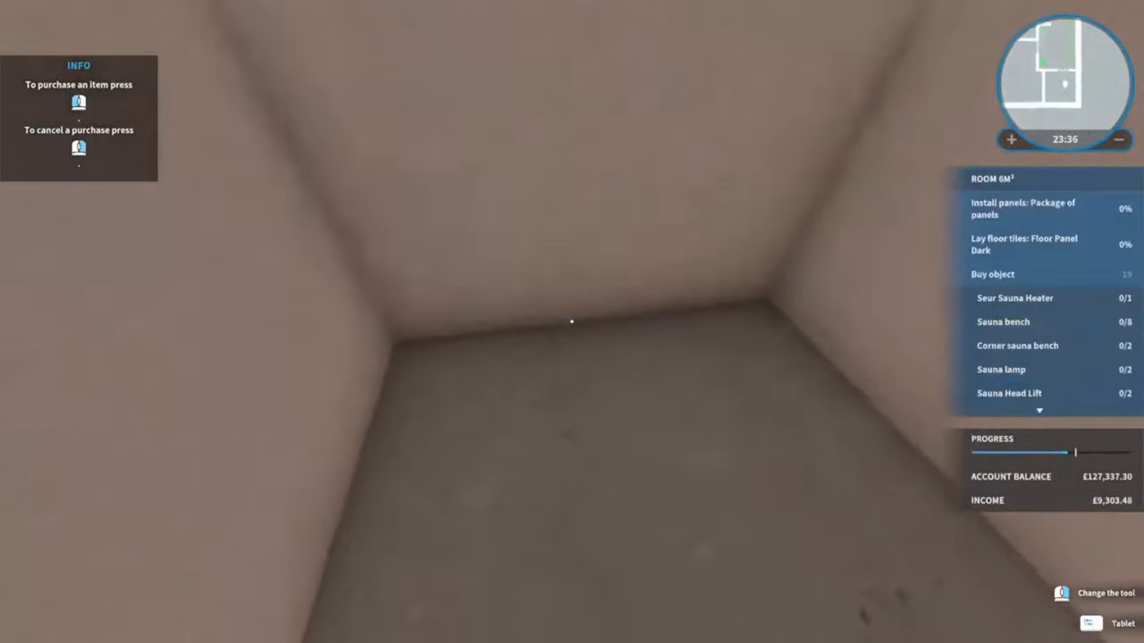
- Install the 6 m² sauna room's panels and dark floor tiles and place its sauna objects
click(1086, 622)
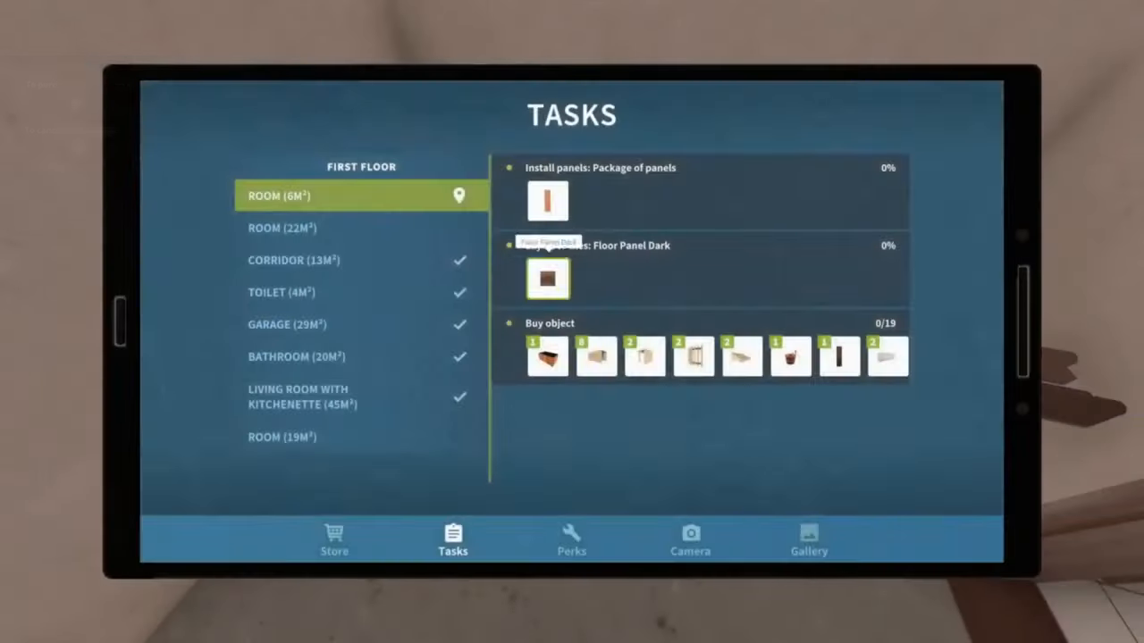
click(547, 199)
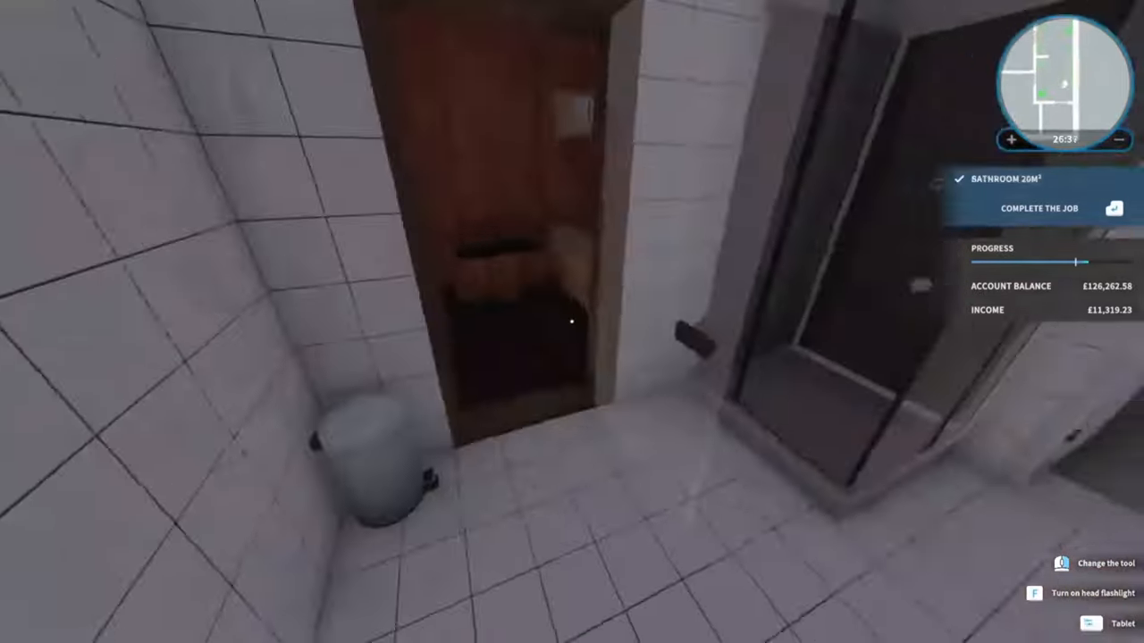
click(1086, 626)
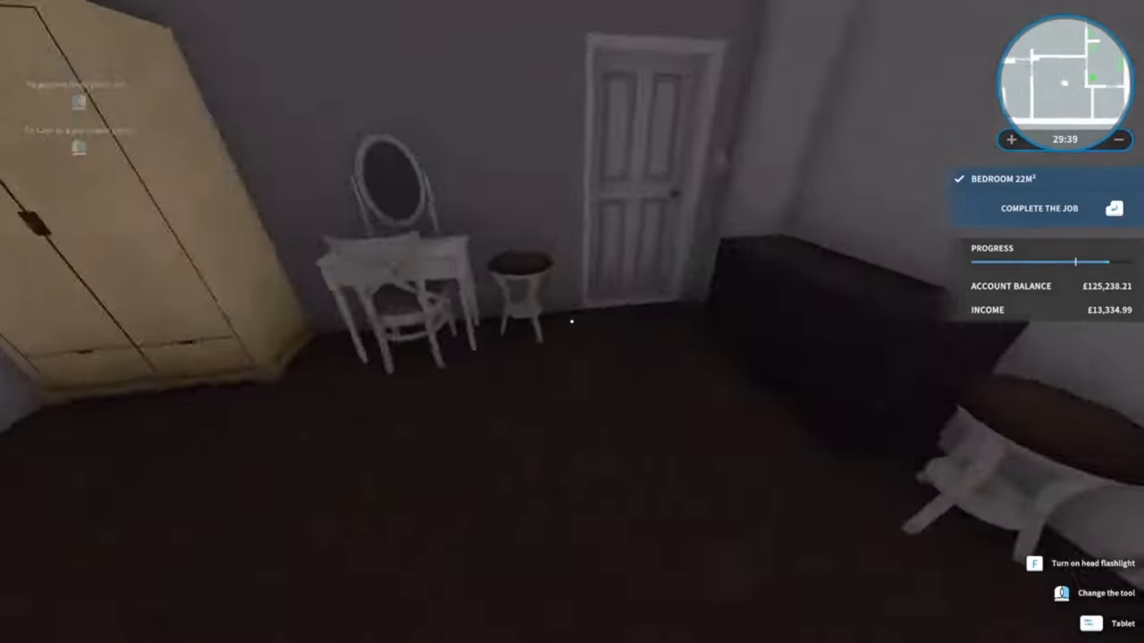
mouse_move(572, 322)
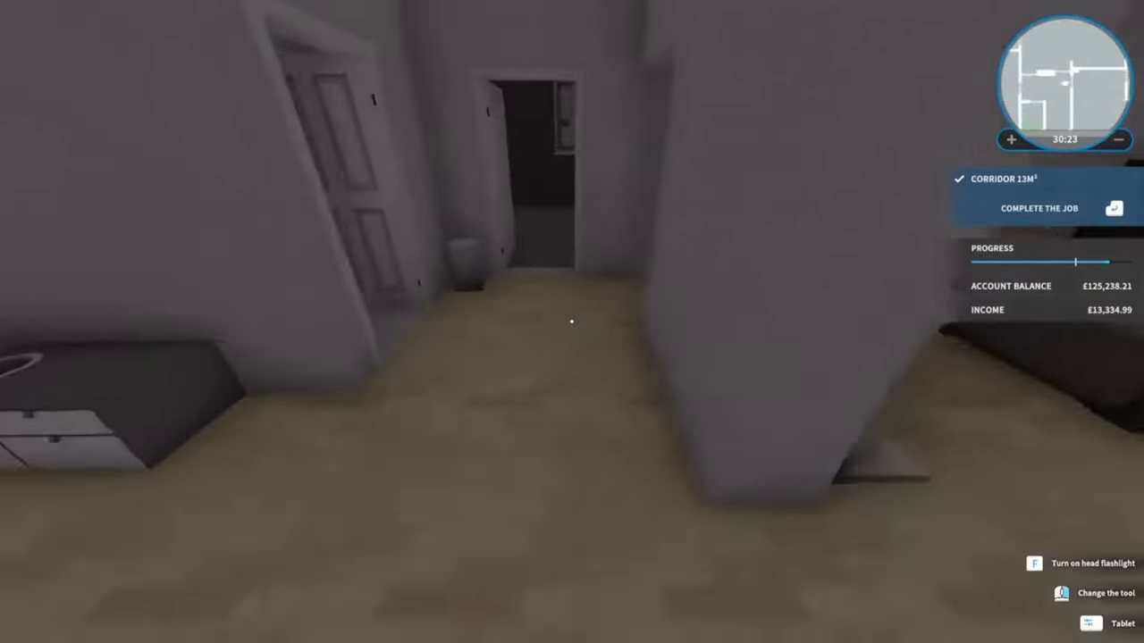
mouse_move(572, 322)
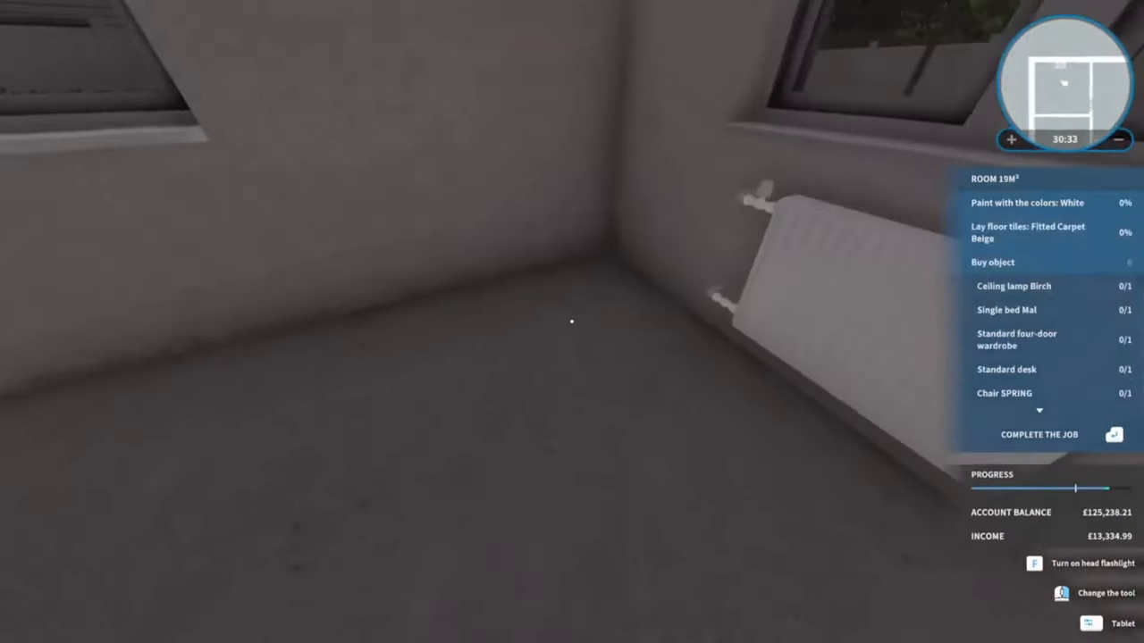
- Lay the carpet and place the 19 m² room's furniture until all job tasks are completed
click(1087, 624)
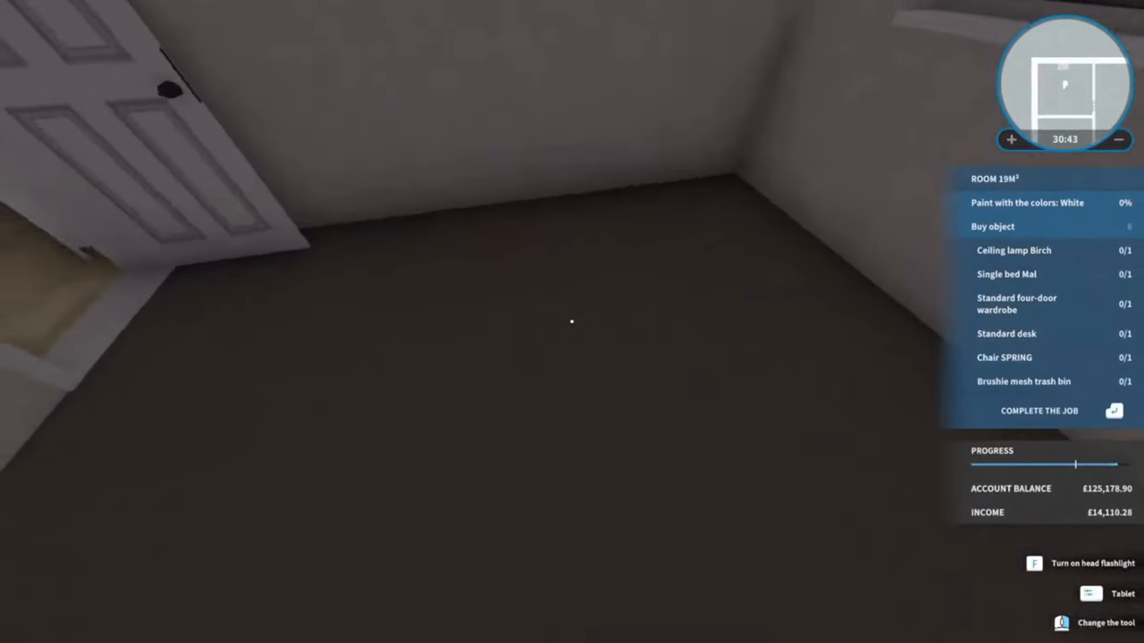
click(1086, 594)
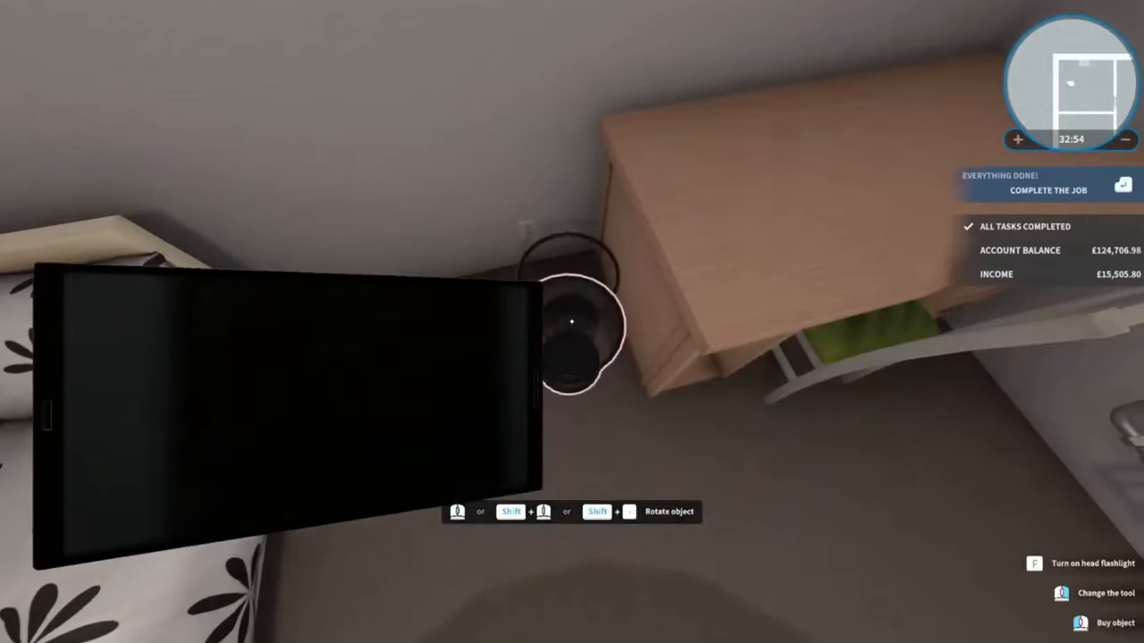
- Complete the sauna-house job for £15,505.80 and read the new 'All out' email
click(1047, 189)
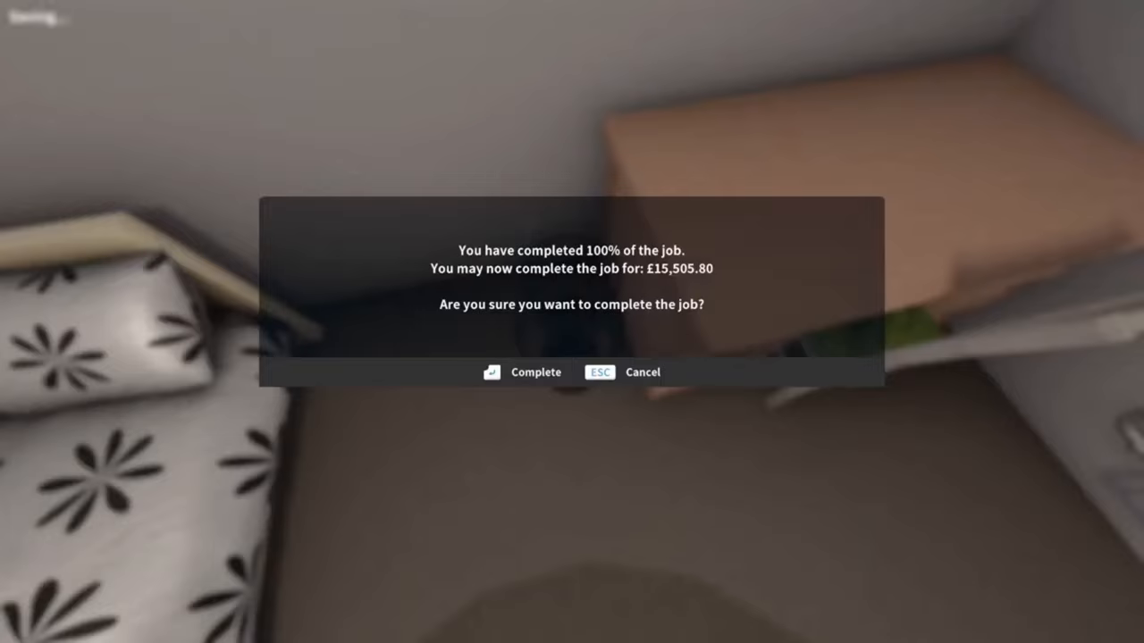
click(525, 372)
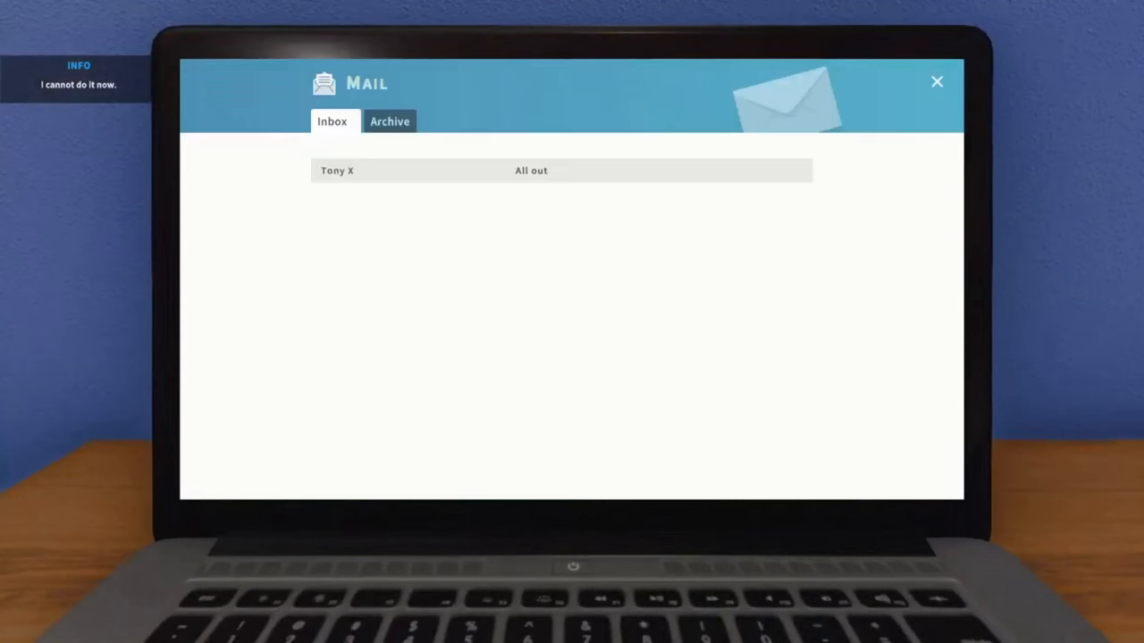
click(529, 171)
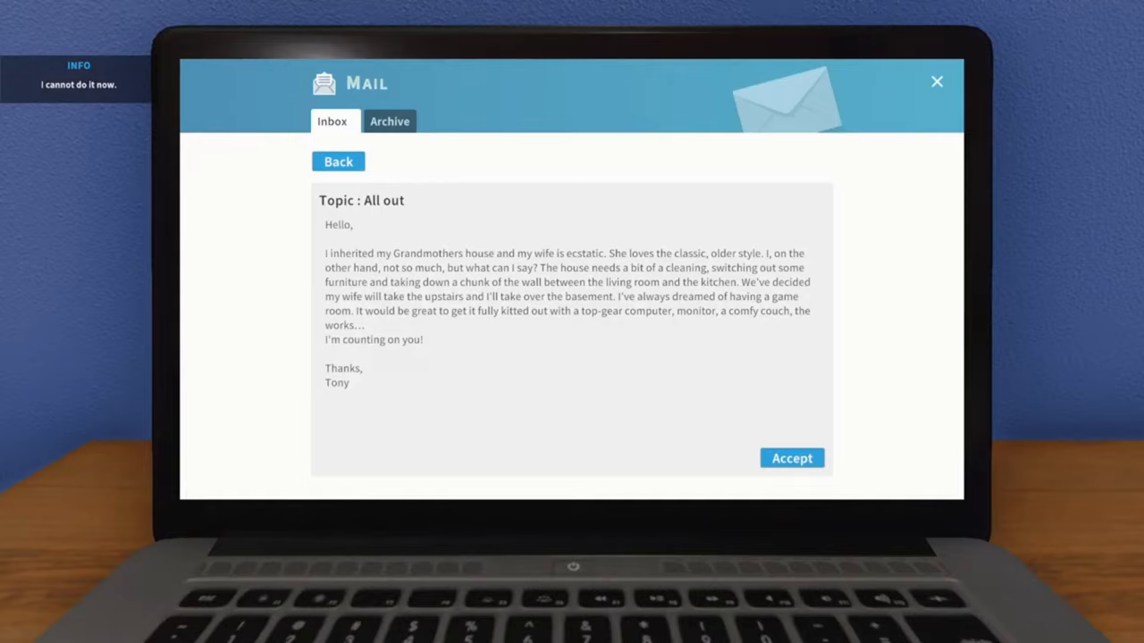
- Accept the 'All out' job for Grandmother's house from the email
click(792, 457)
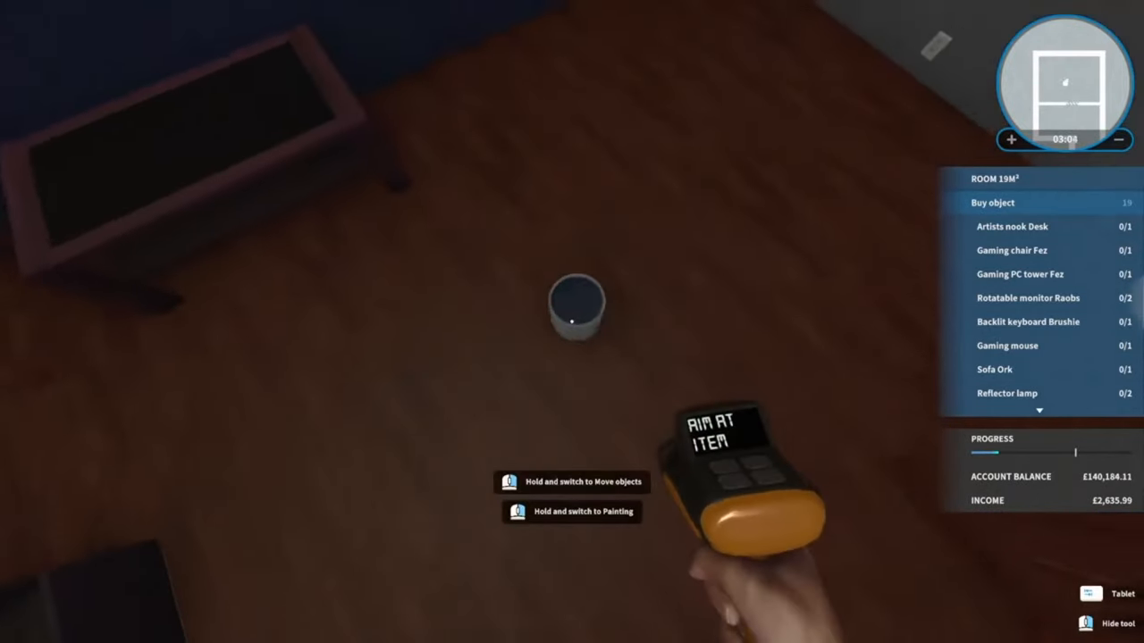
- Place the remaining game-room items and make the bed to finish the job's tasks
click(1090, 595)
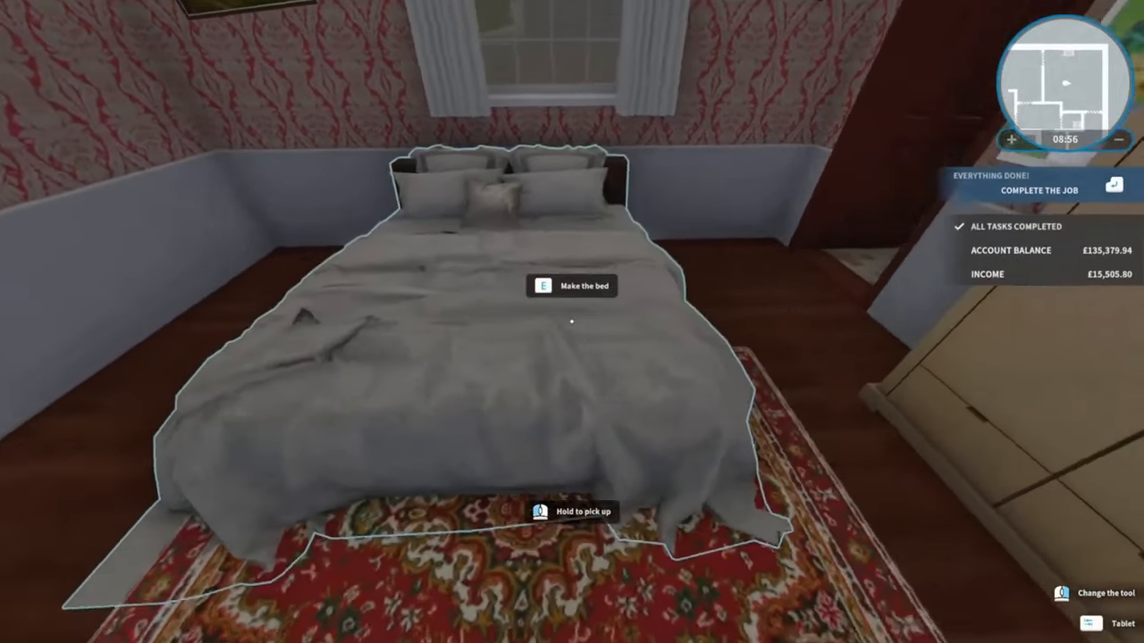
click(1115, 182)
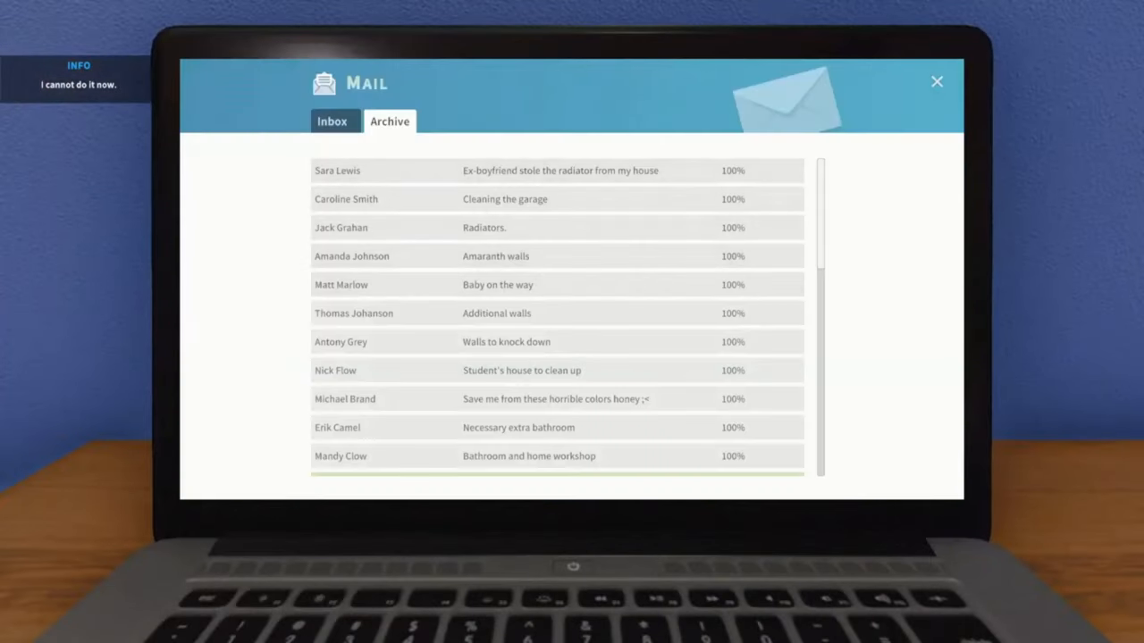
- Review the archive and the Owned and Sold house tabs, then return to the laptop home screen
click(936, 80)
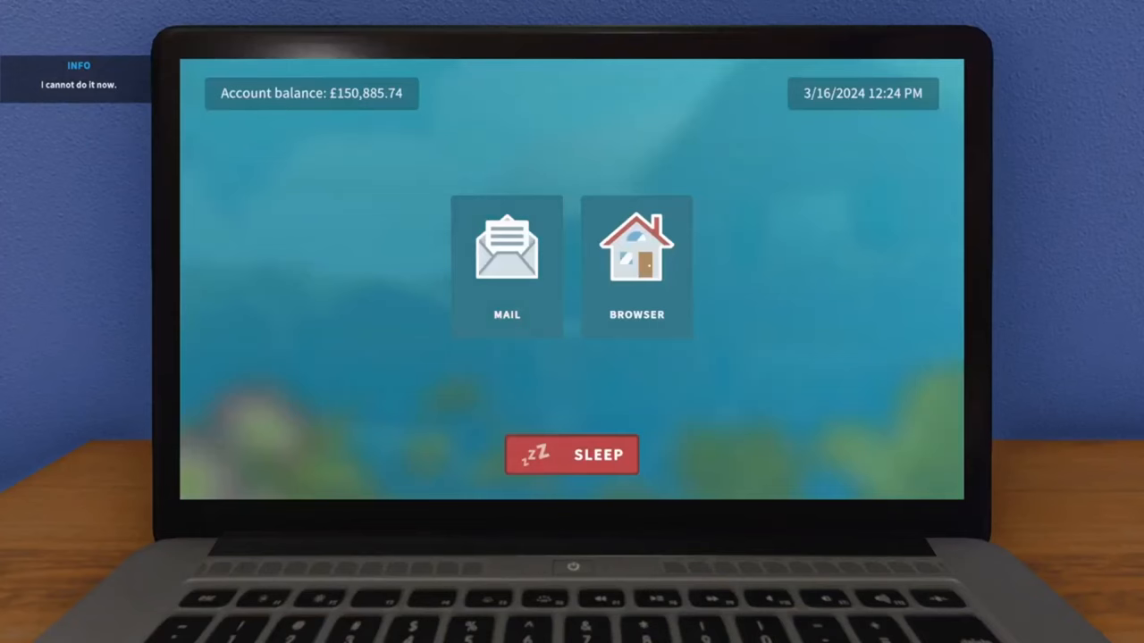
click(505, 259)
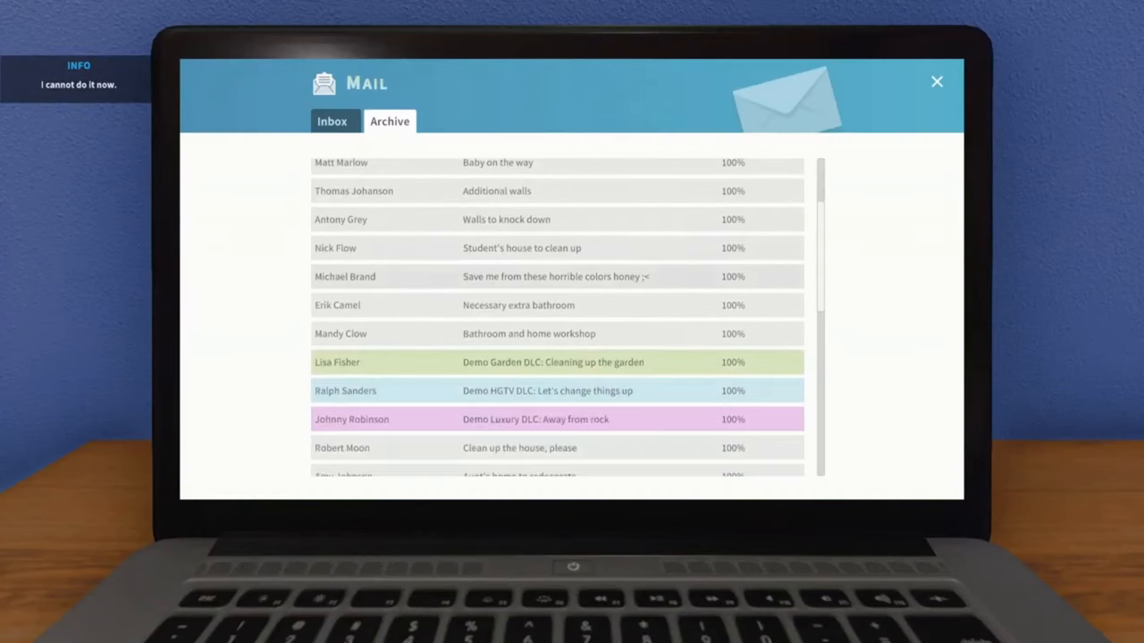
scroll(down, 3)
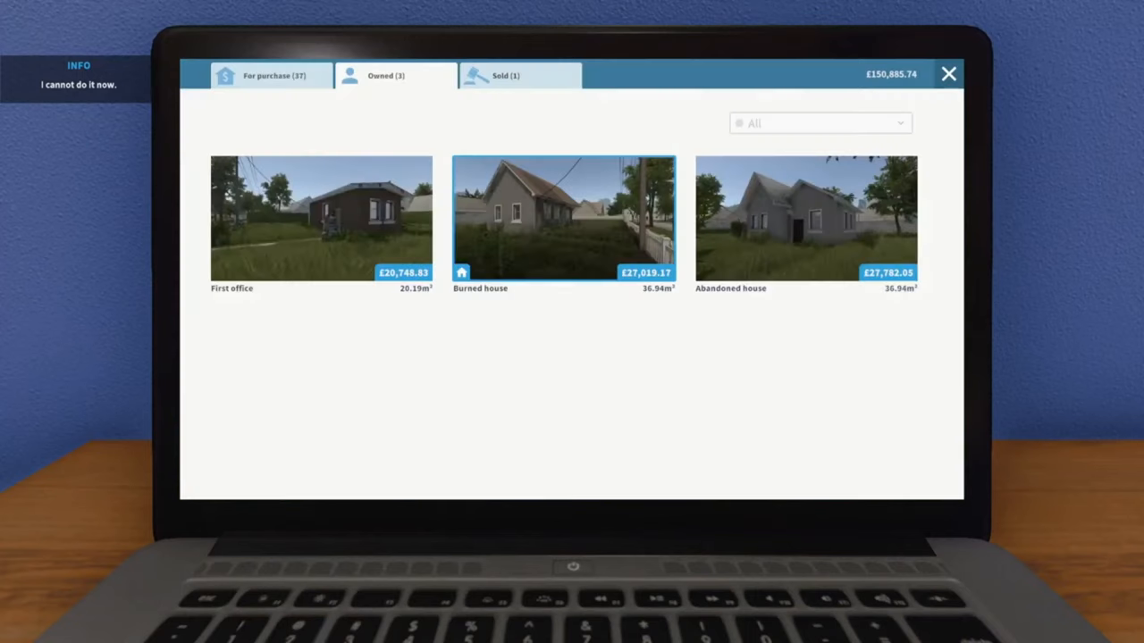
click(504, 75)
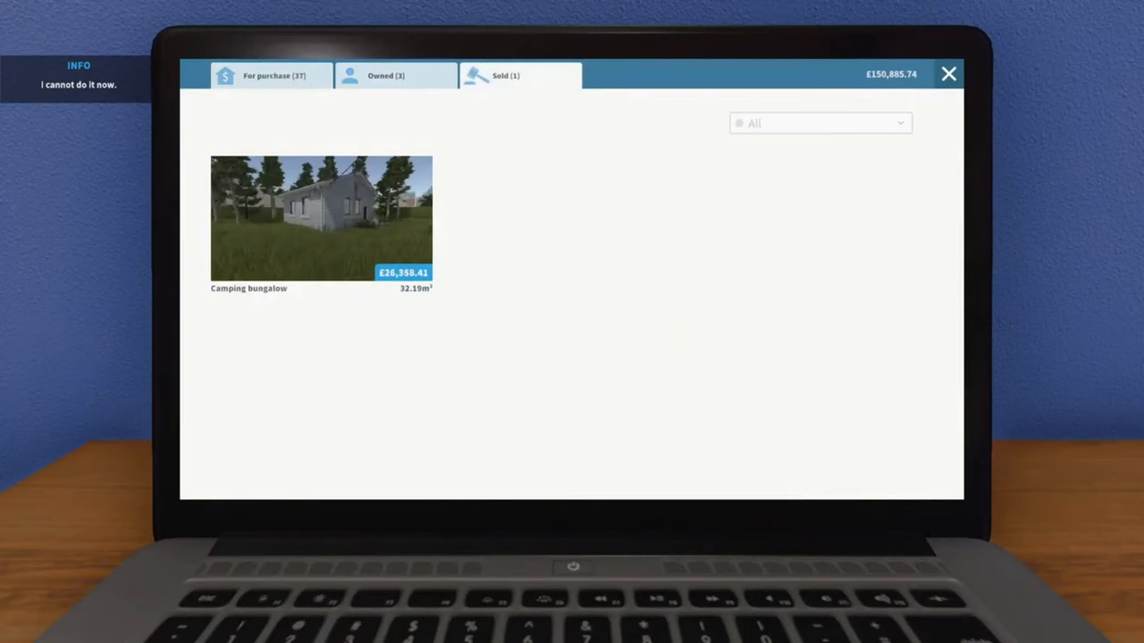
click(947, 72)
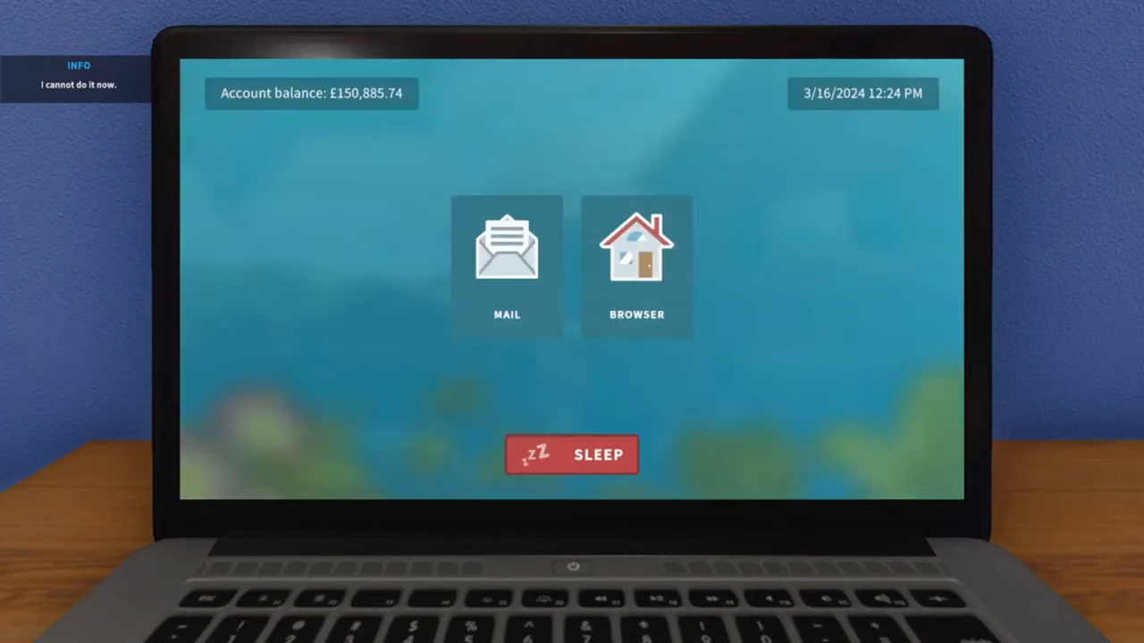